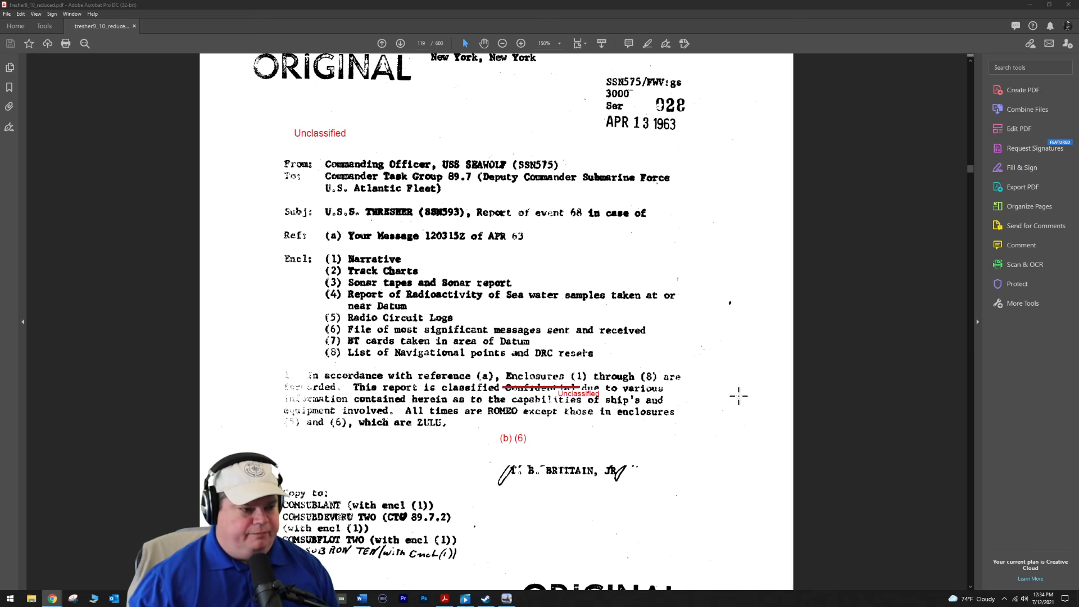
mouse_move(771, 404)
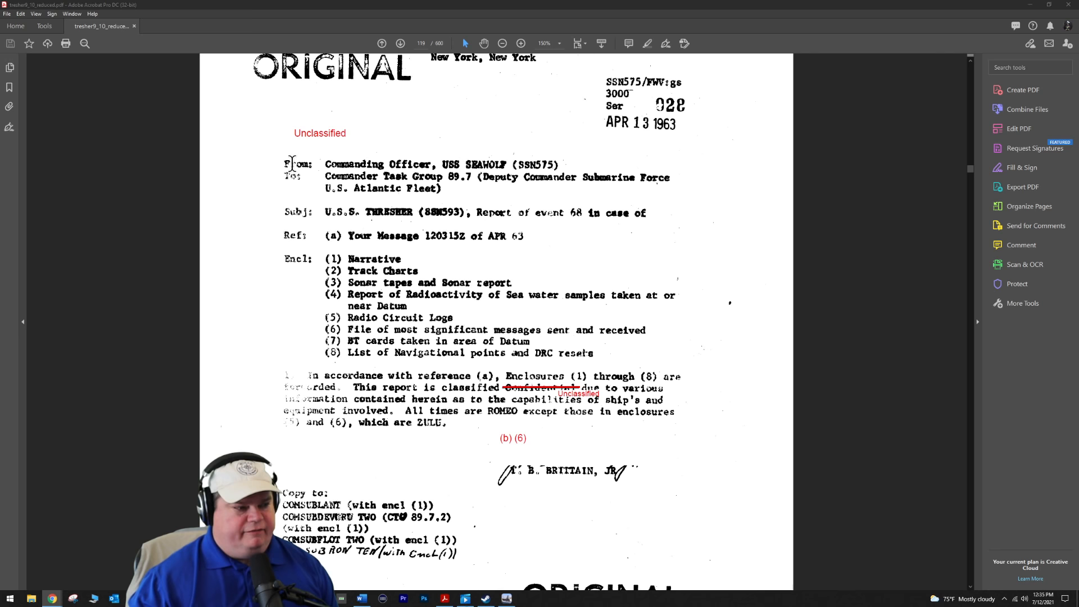
mouse_move(340, 175)
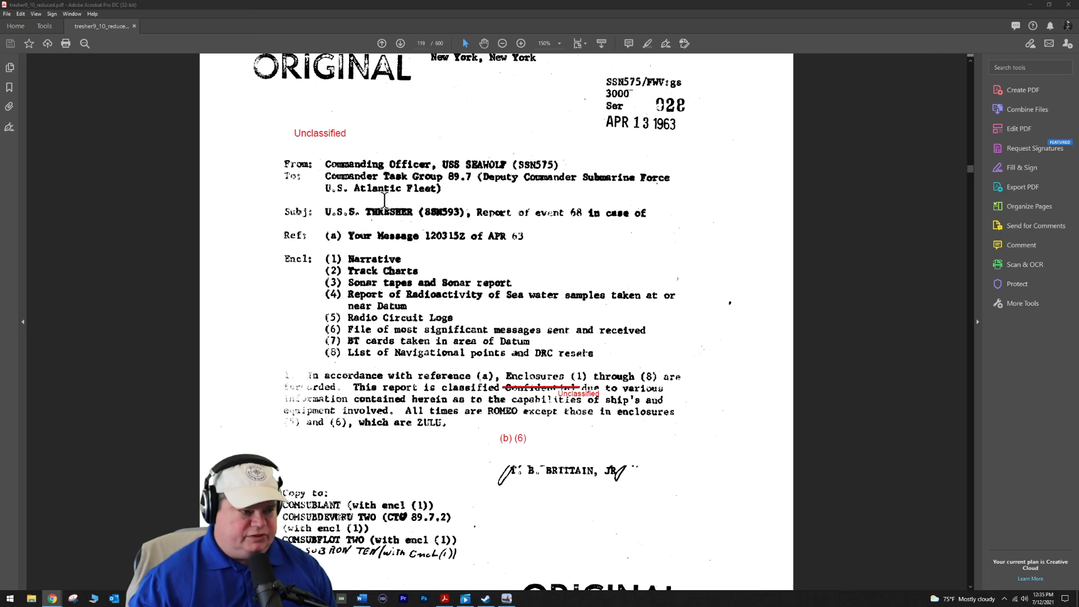
mouse_move(411, 404)
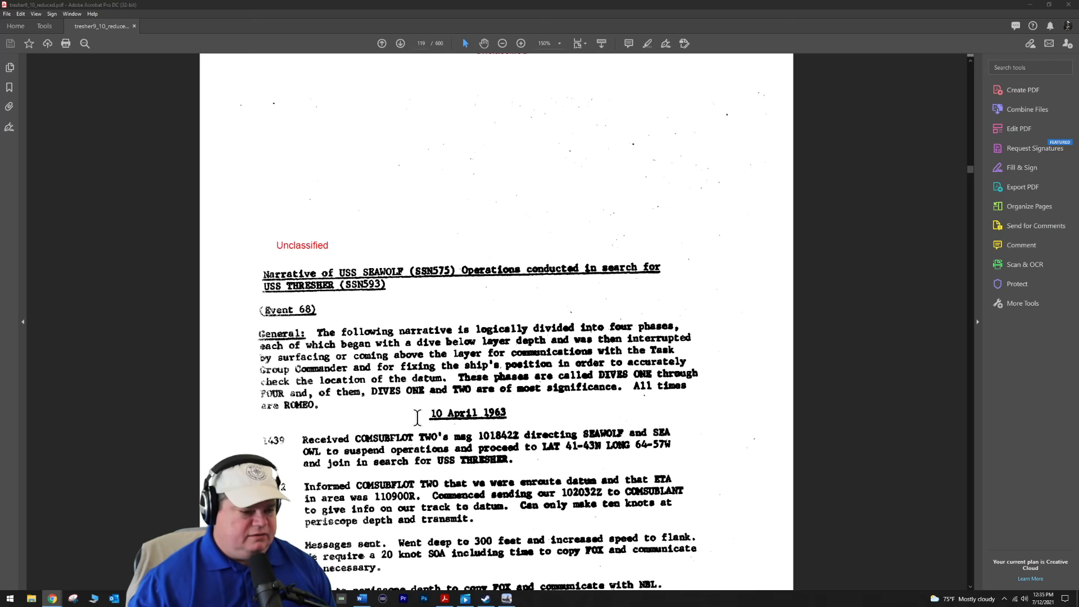
Scroll page 120 down to the 10 April 1963 log entries and start of 11 April.
scroll(down, 3)
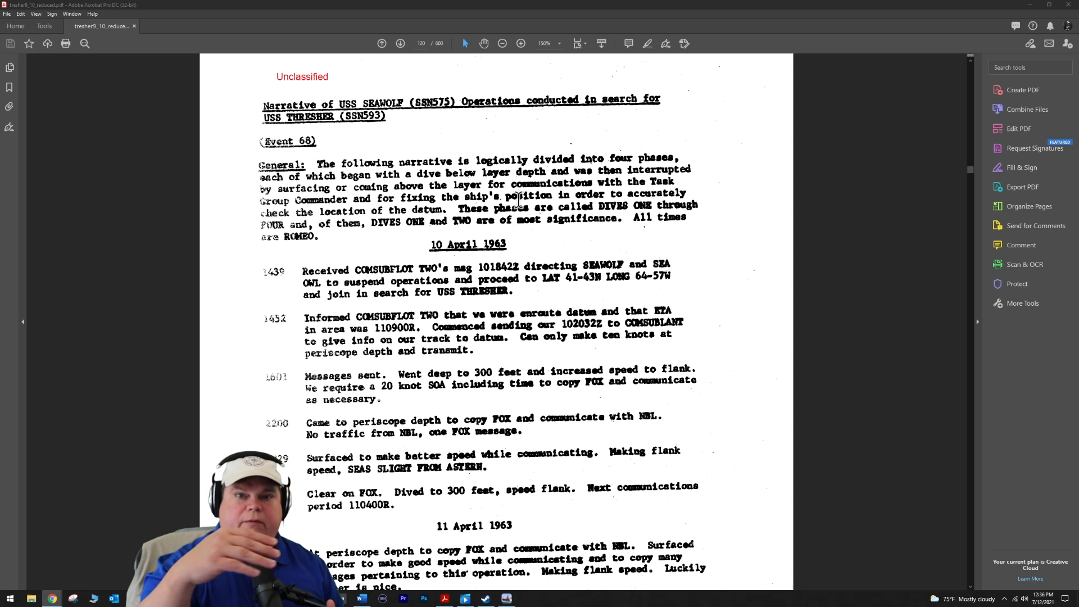
scroll(down, 3)
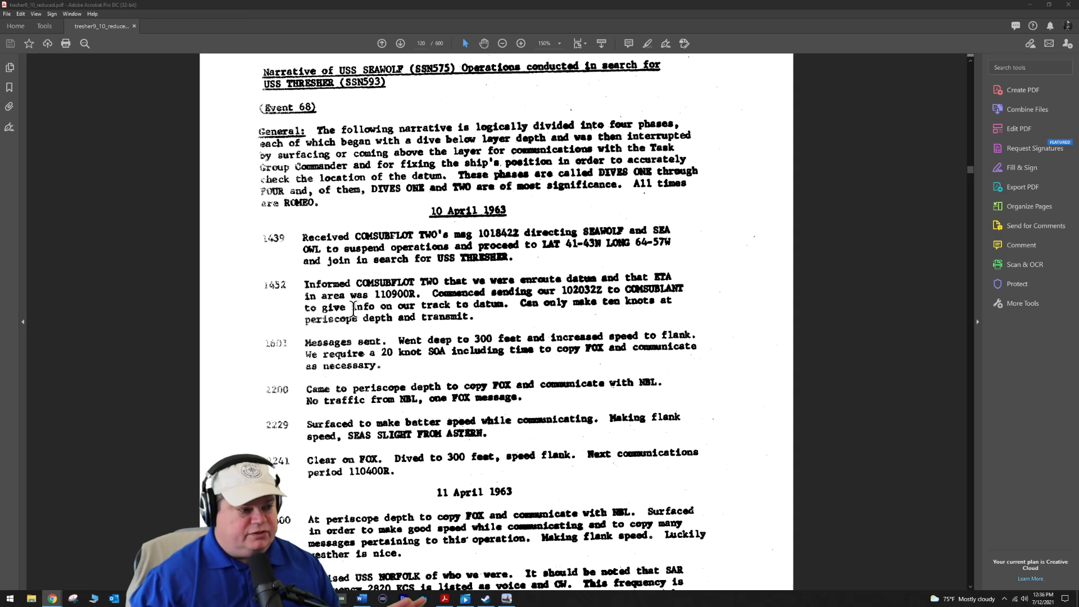
mouse_move(465, 251)
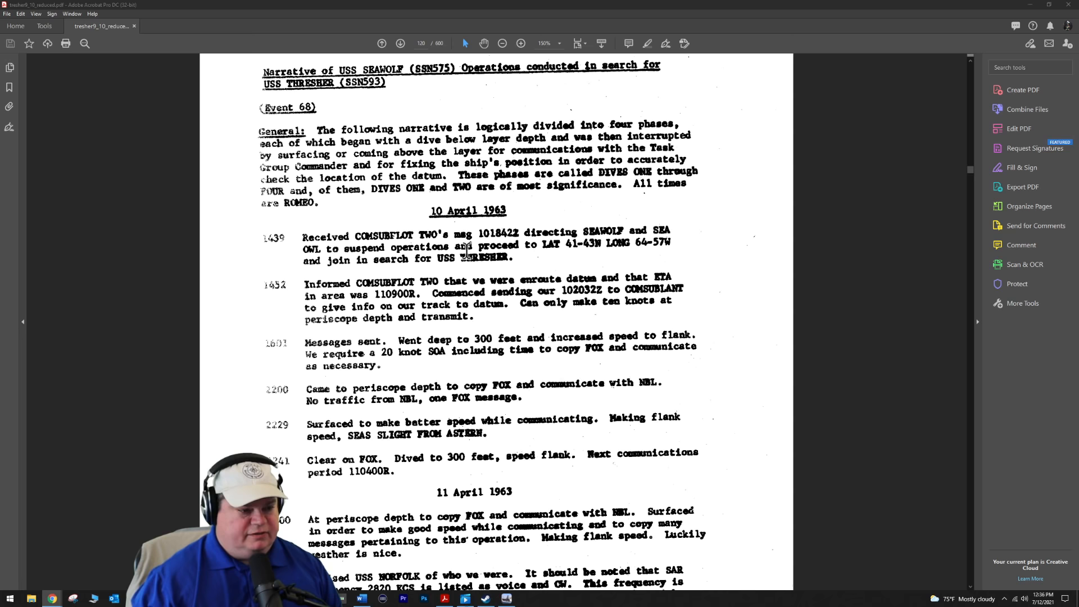
mouse_move(342, 266)
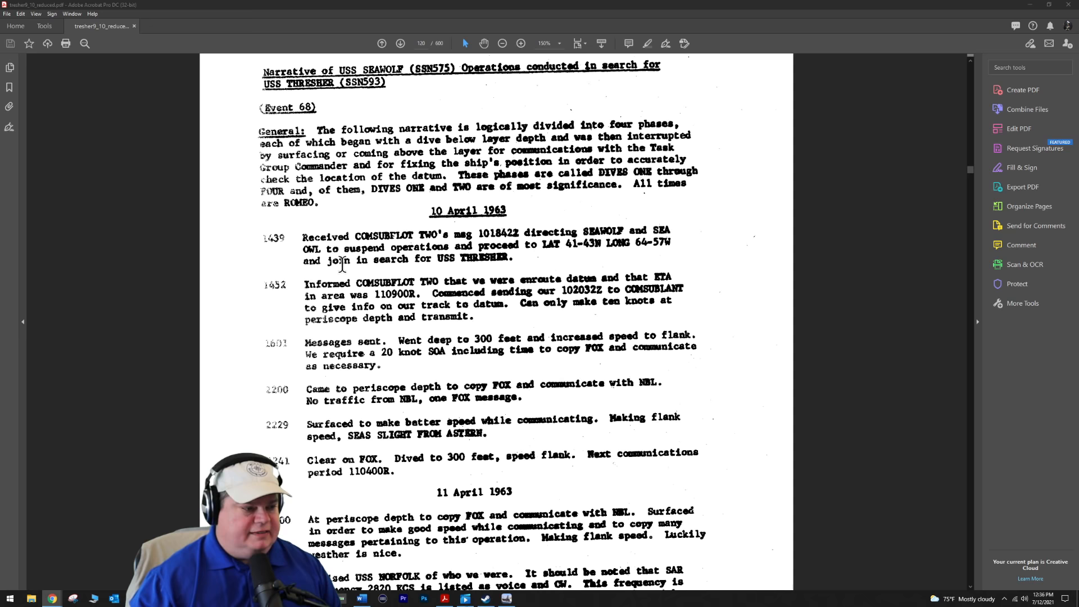
mouse_move(610, 249)
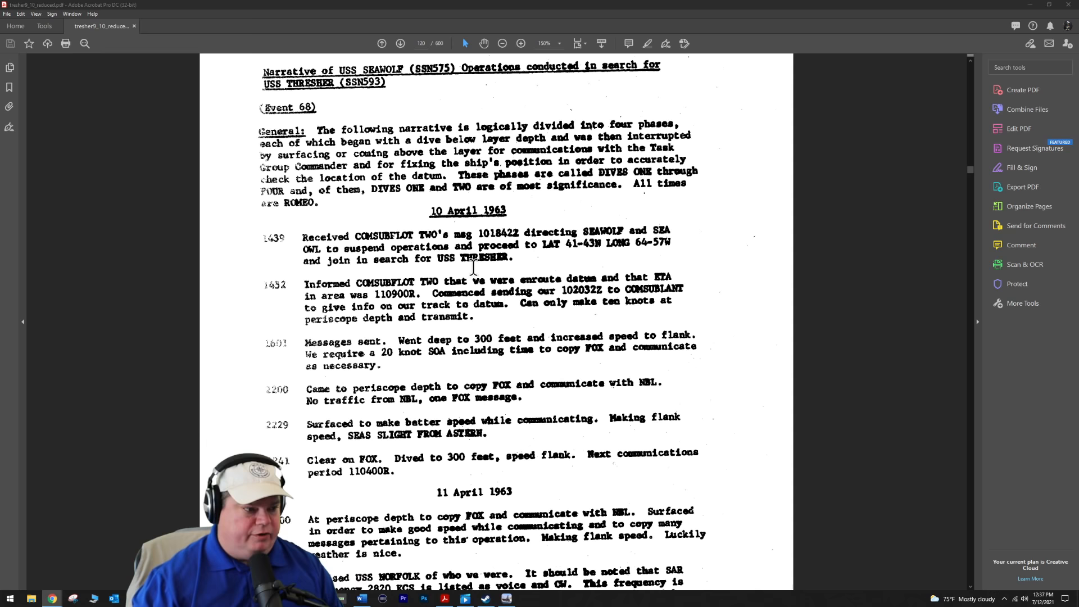
Scroll through the 11 April 0400 and 0720 entries to the Exhibit (49) footer.
scroll(down, 3)
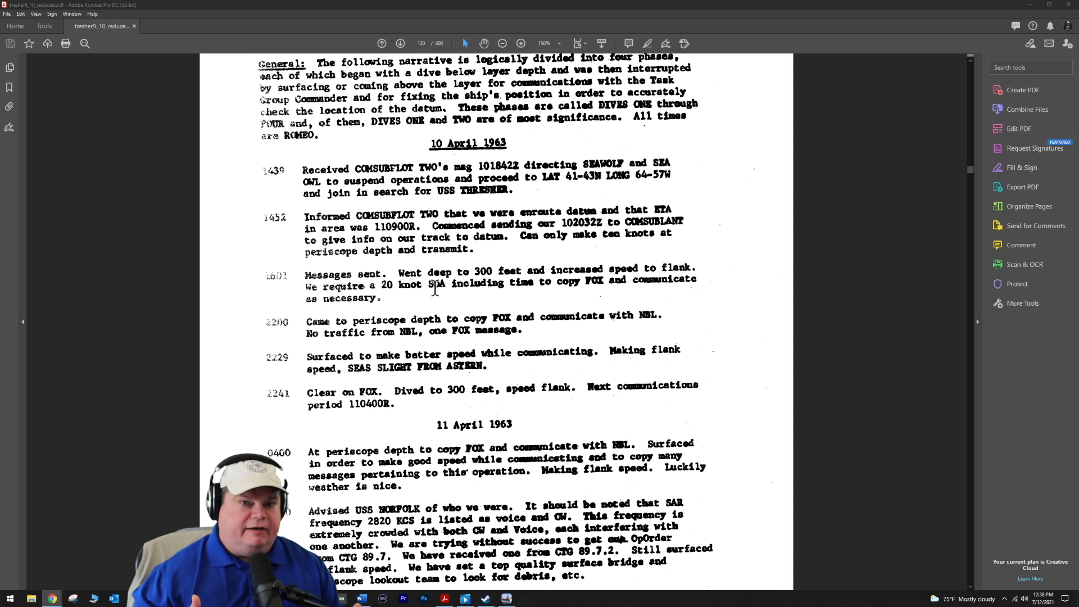
mouse_move(508, 384)
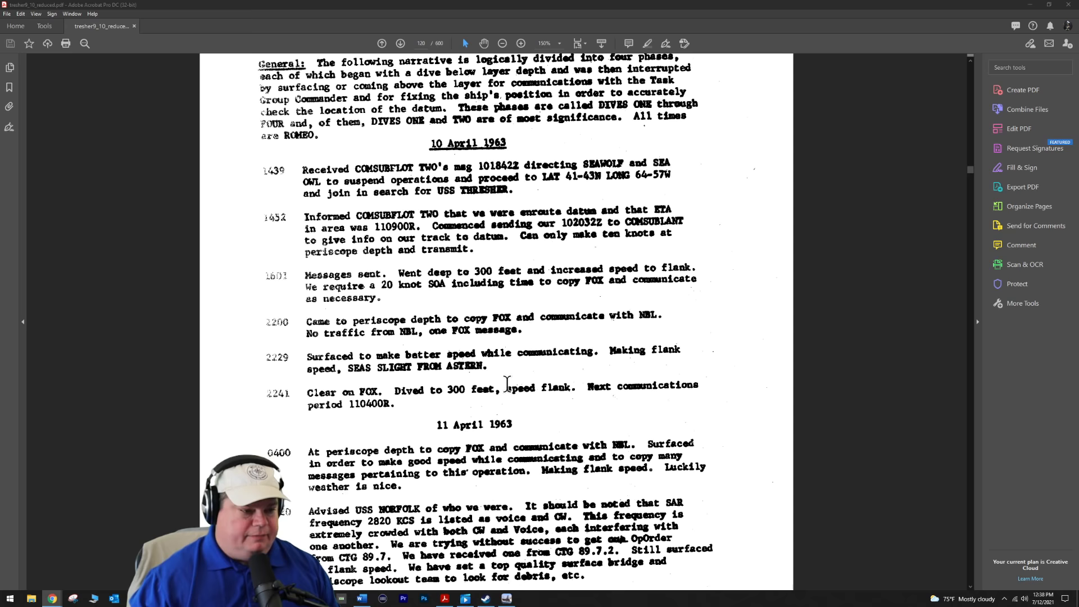
scroll(down, 3)
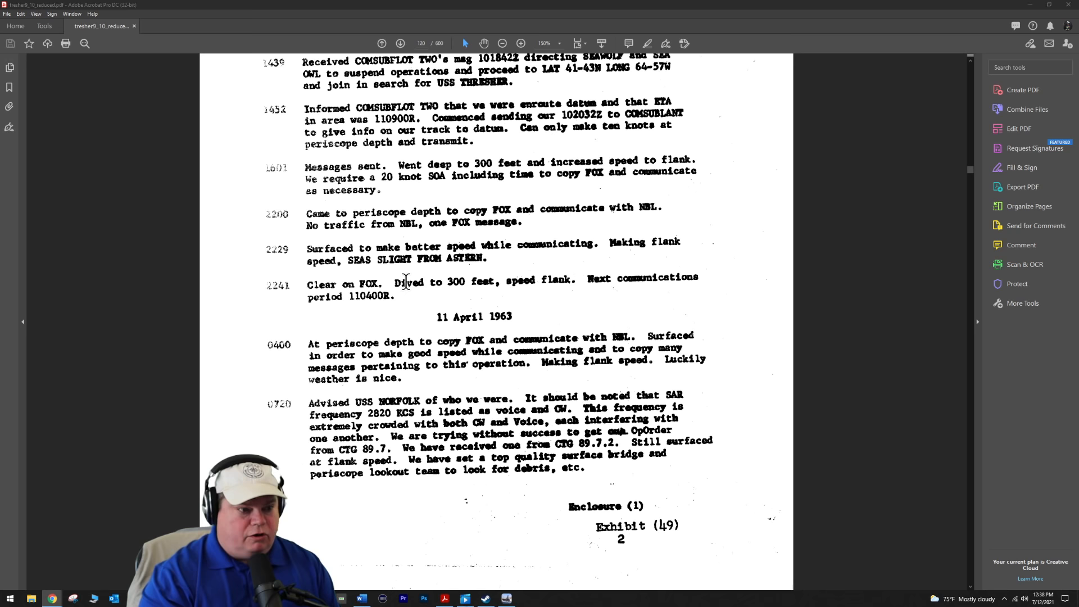
click(399, 43)
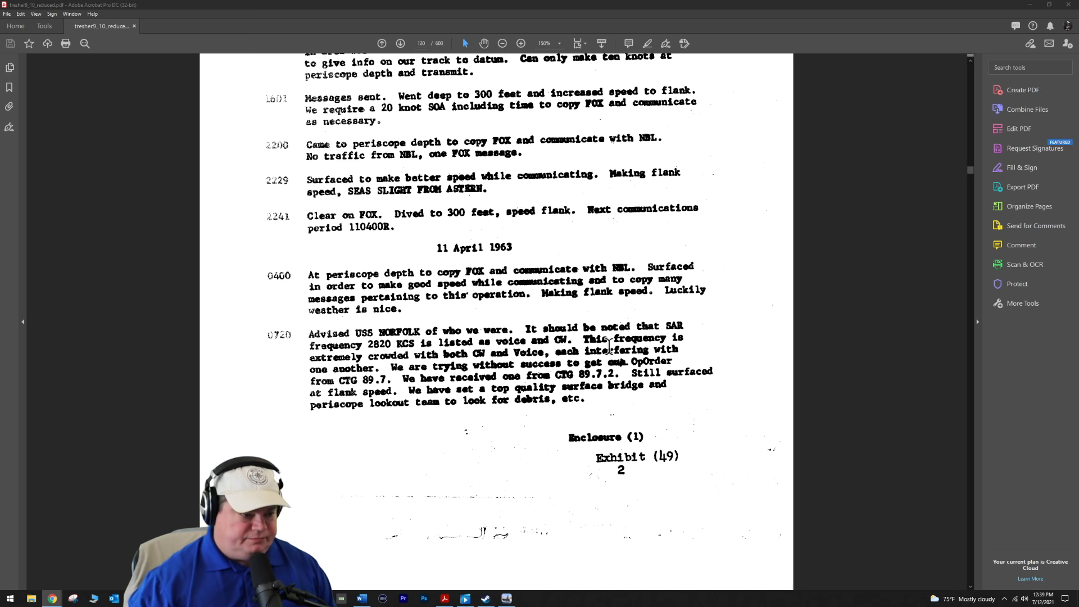
mouse_move(376, 380)
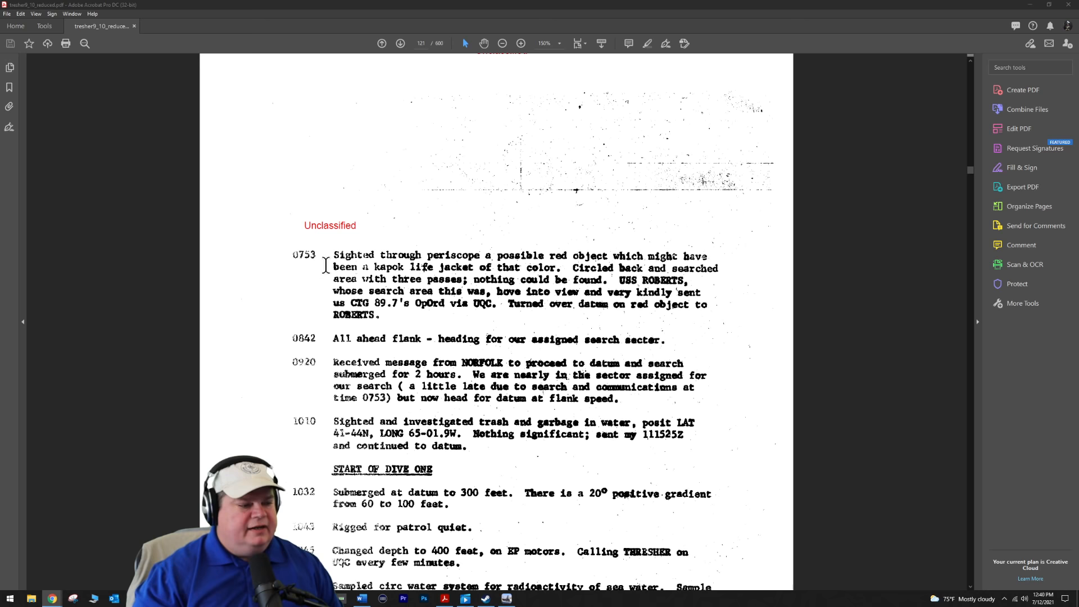
mouse_move(354, 378)
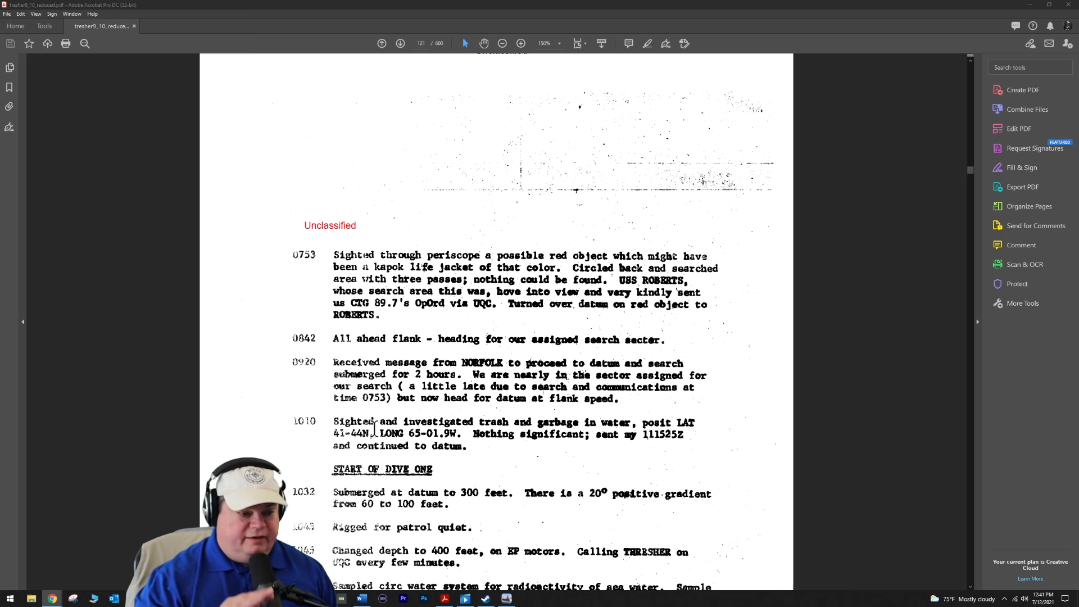
mouse_move(548, 480)
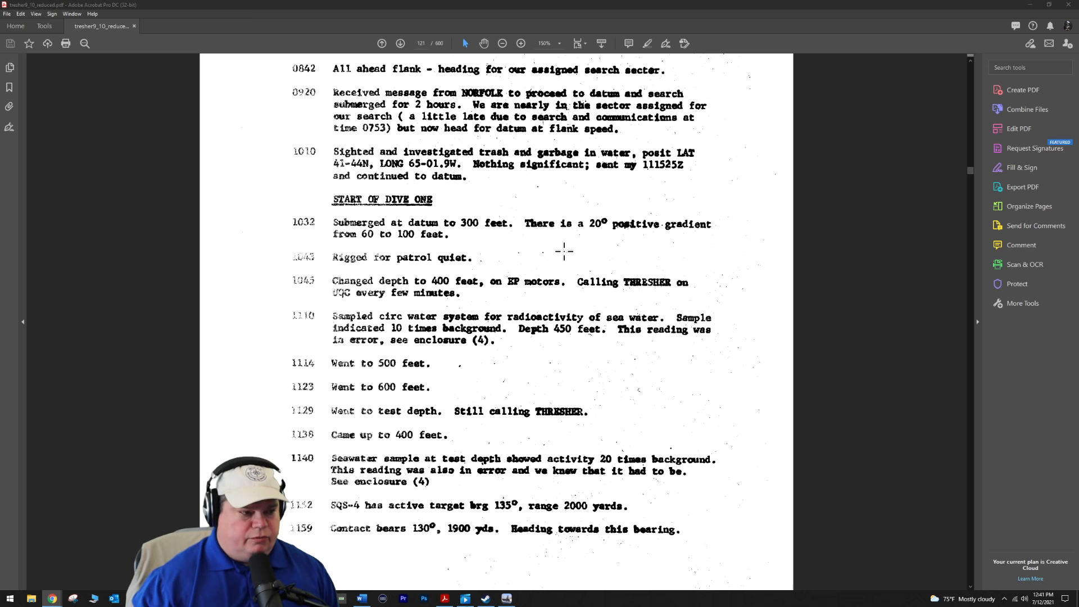
mouse_move(393, 302)
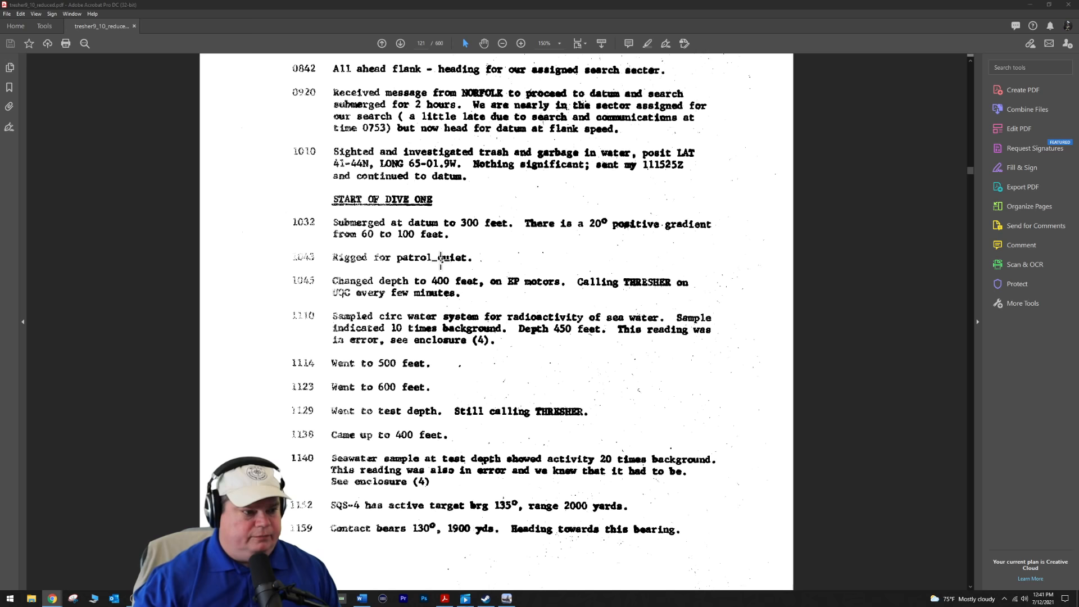
Scroll to the Dive One entries 1032 through 1159 and the Enclosure (1) footer.
scroll(down, 3)
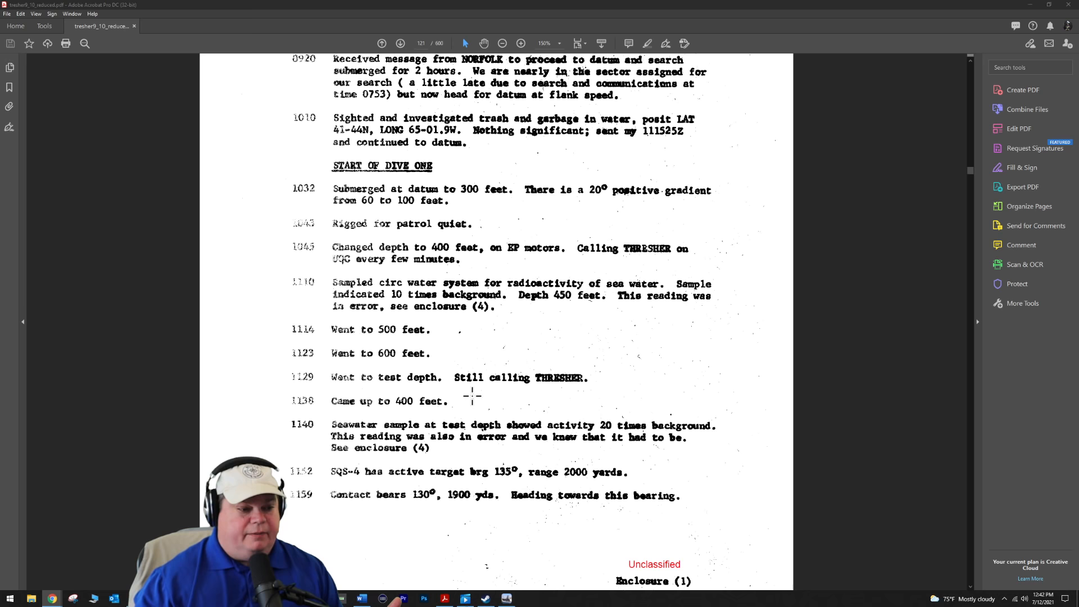
Scroll slightly to reveal the full Enclosure (1), Exhibit (49), page 3 footer.
scroll(down, 3)
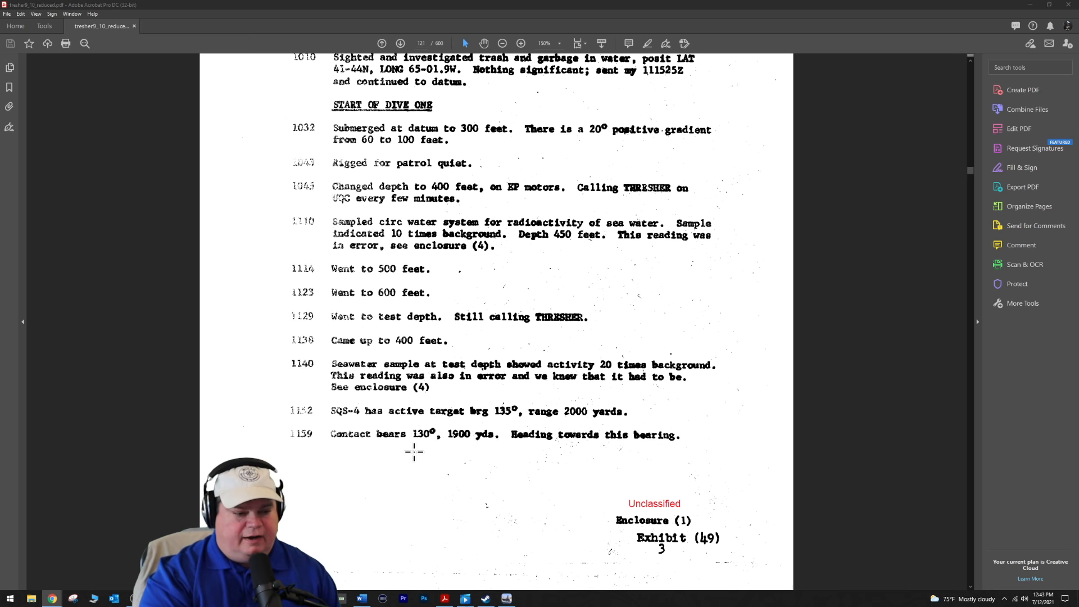
Scroll onto page 122 showing the 1201 and 1202 contact entries.
scroll(down, 3)
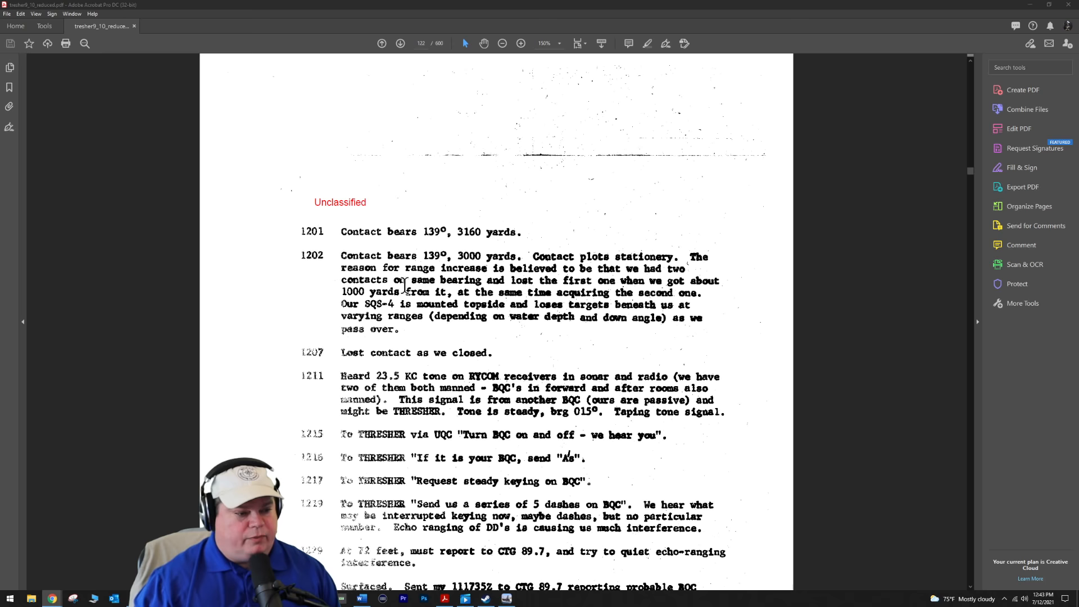
mouse_move(533, 289)
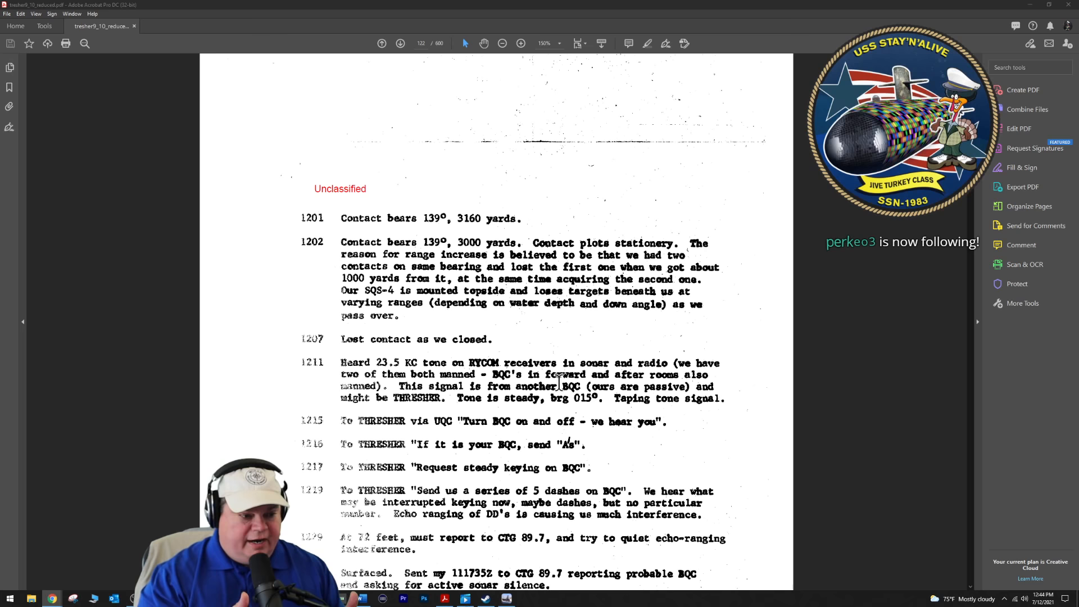
Scroll through the Dive Two entries to the General Note and Exhibit (49) page 4 footer.
scroll(down, 3)
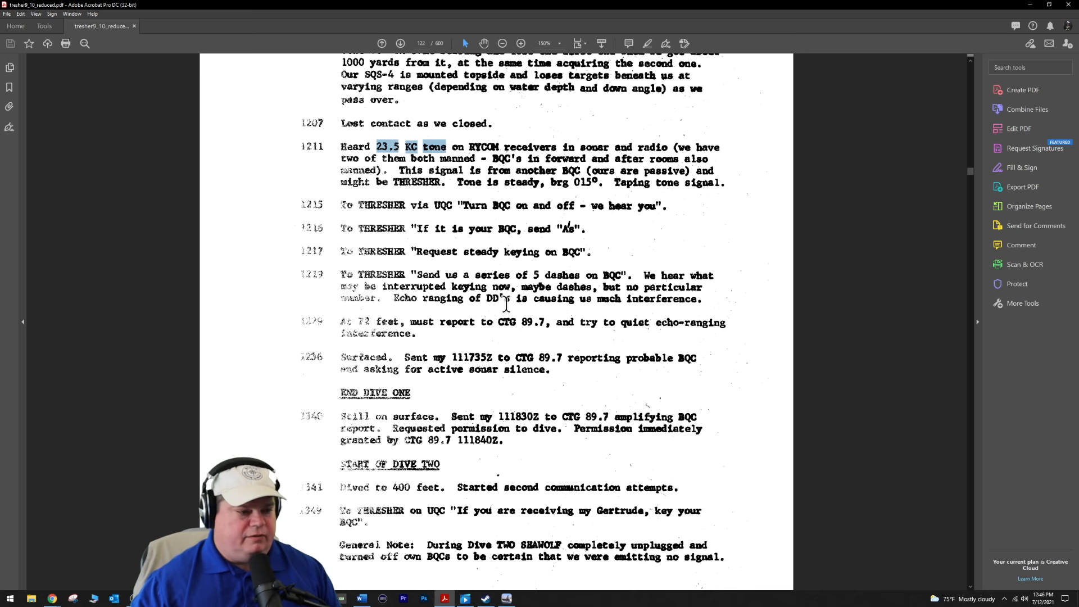
mouse_move(557, 306)
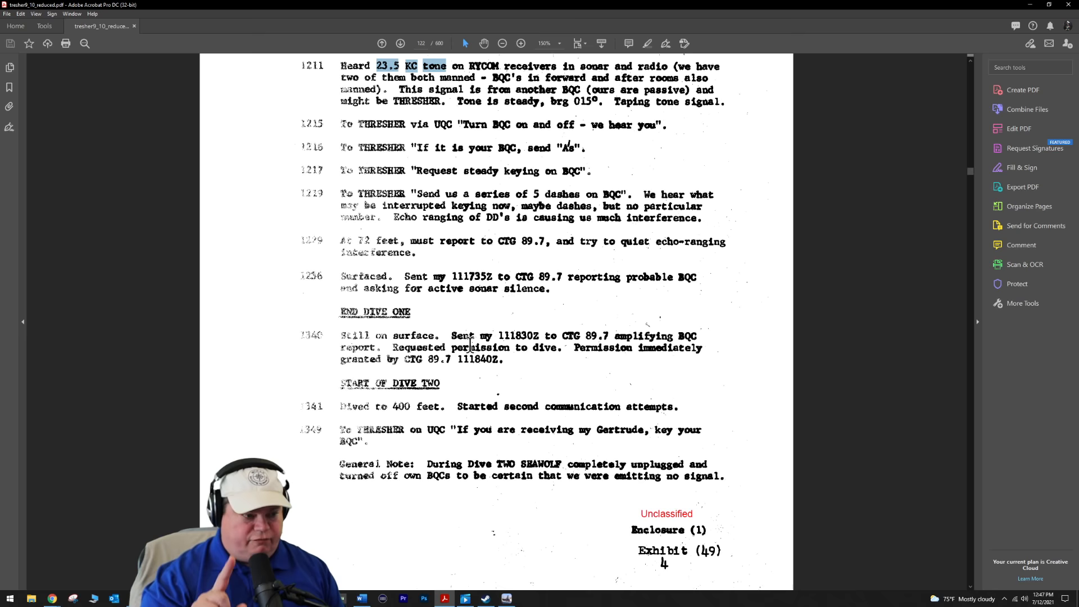
scroll(down, 3)
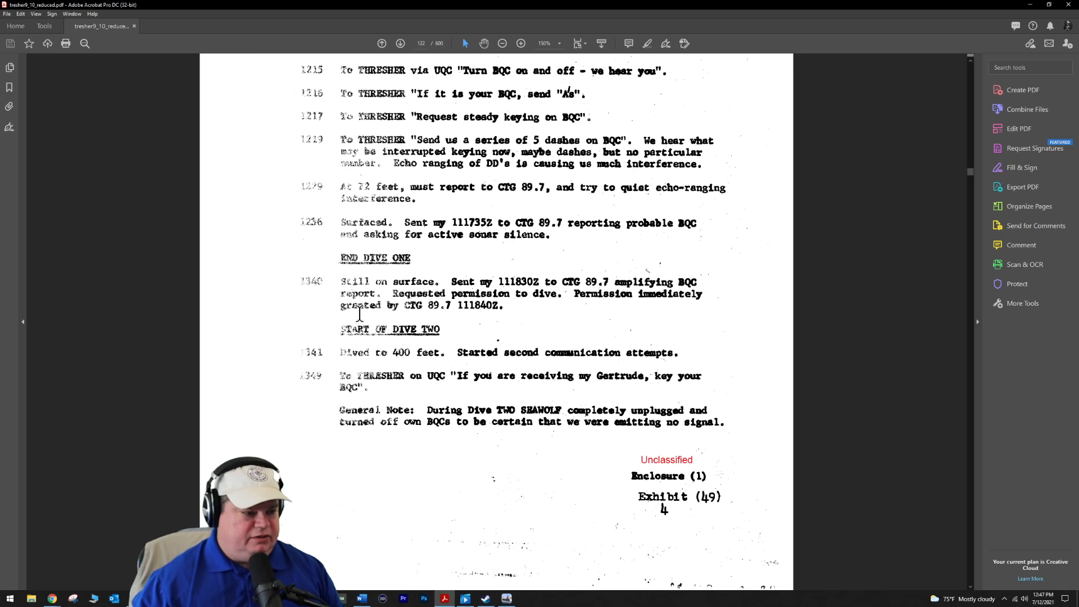
scroll(down, 3)
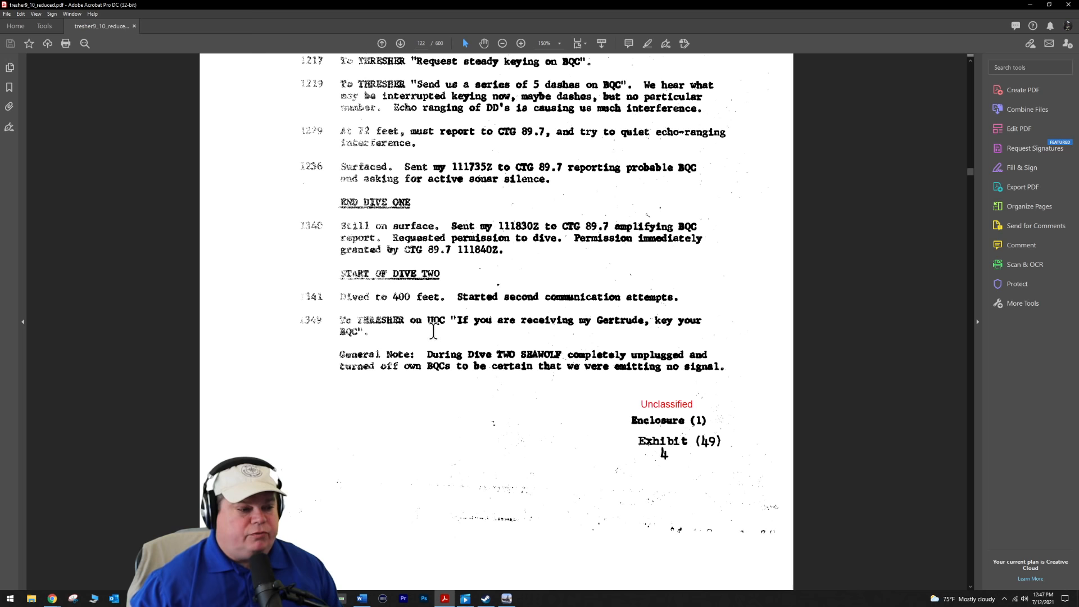
mouse_move(631, 327)
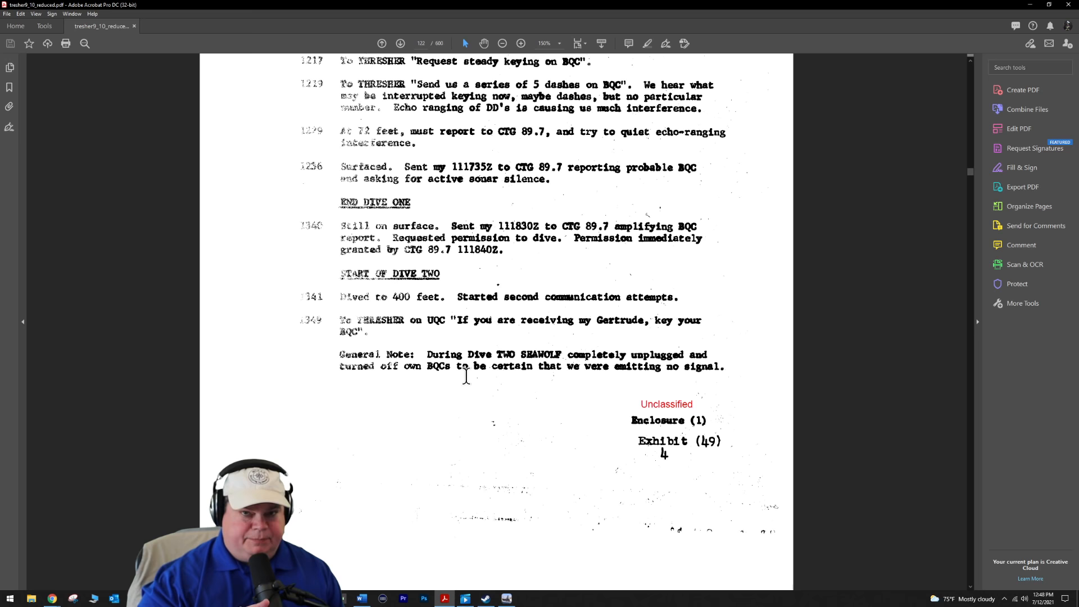
Scroll onto page 123 showing the 1354 THRESHER transmission through 1408.
scroll(down, 3)
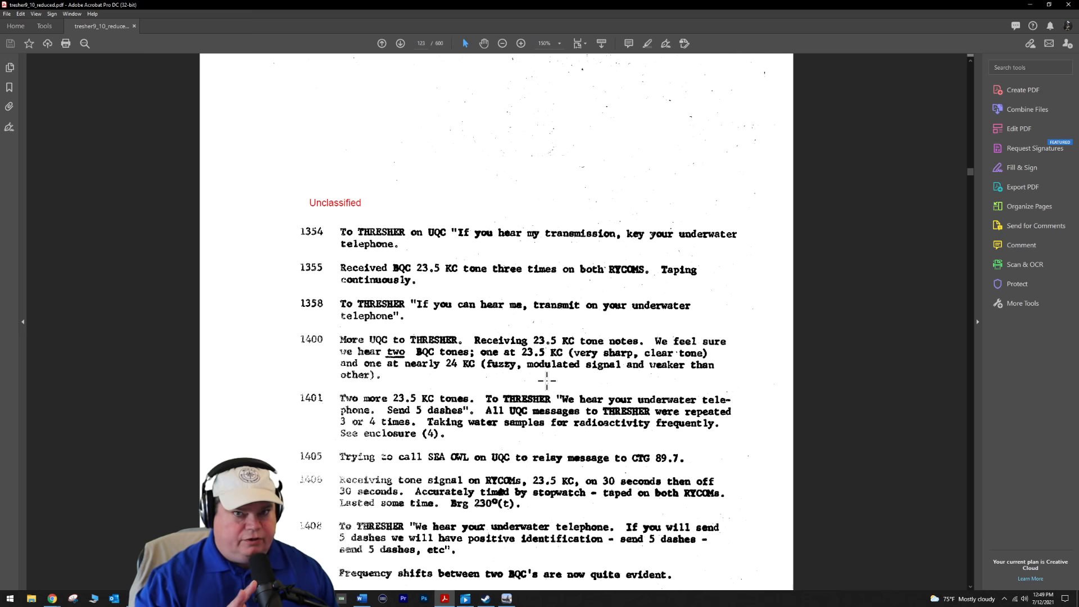
scroll(down, 3)
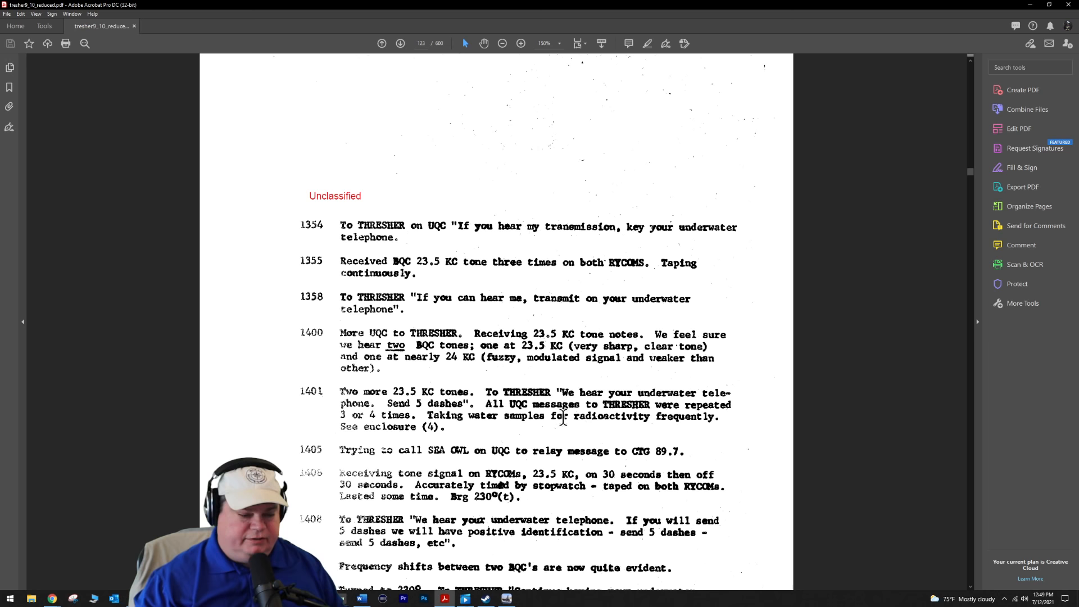
scroll(down, 3)
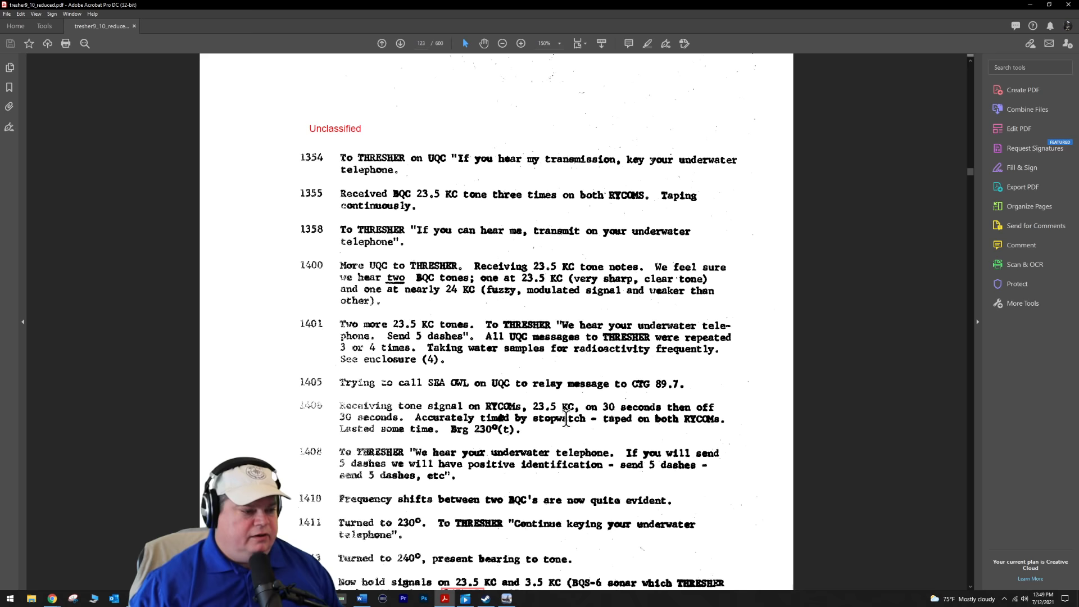
scroll(down, 3)
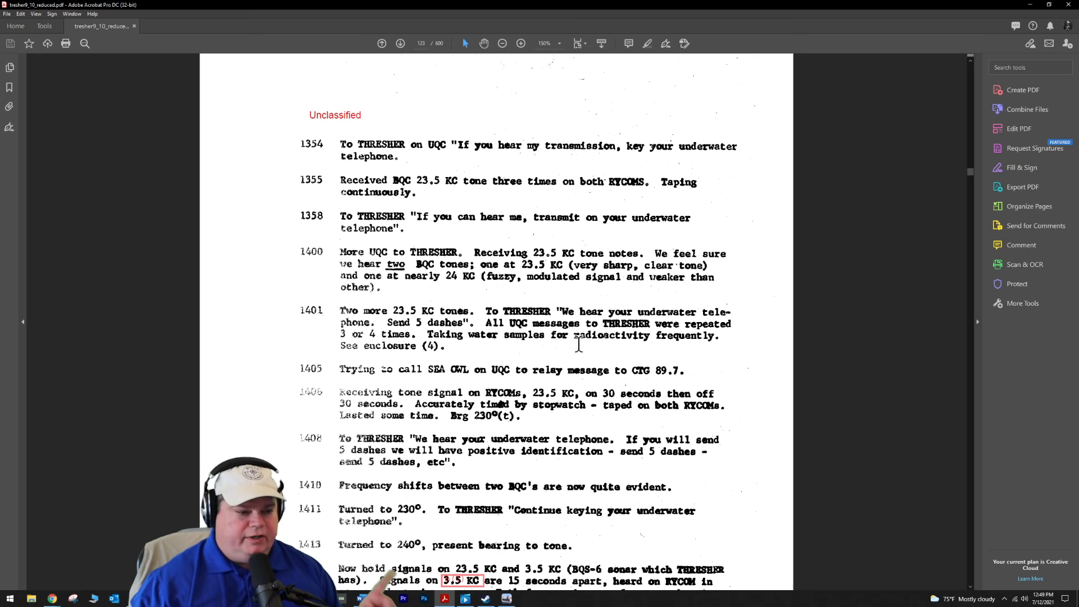
mouse_move(631, 368)
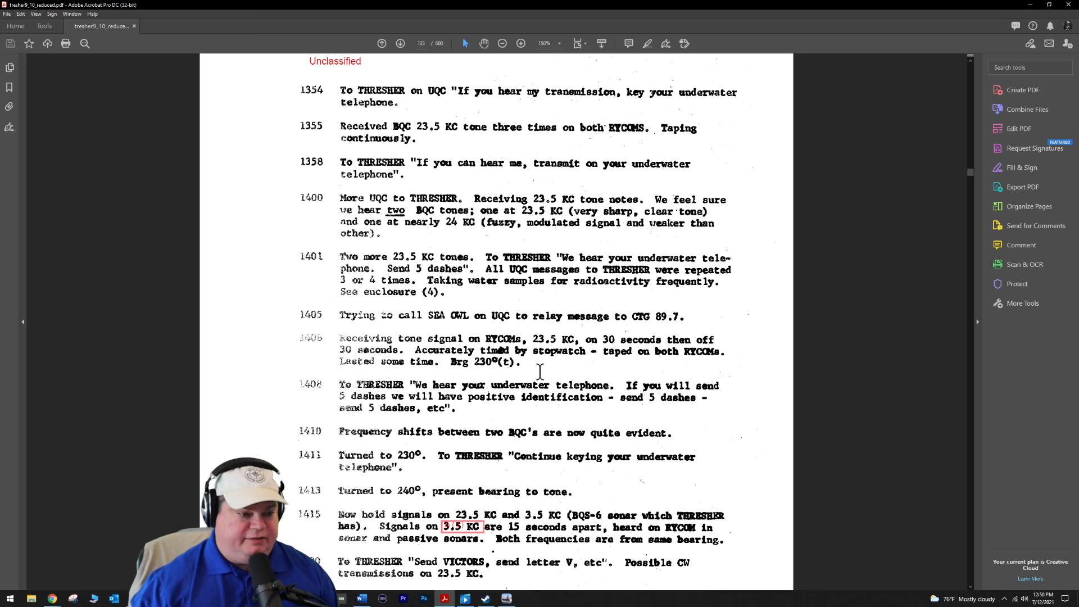
mouse_move(396, 413)
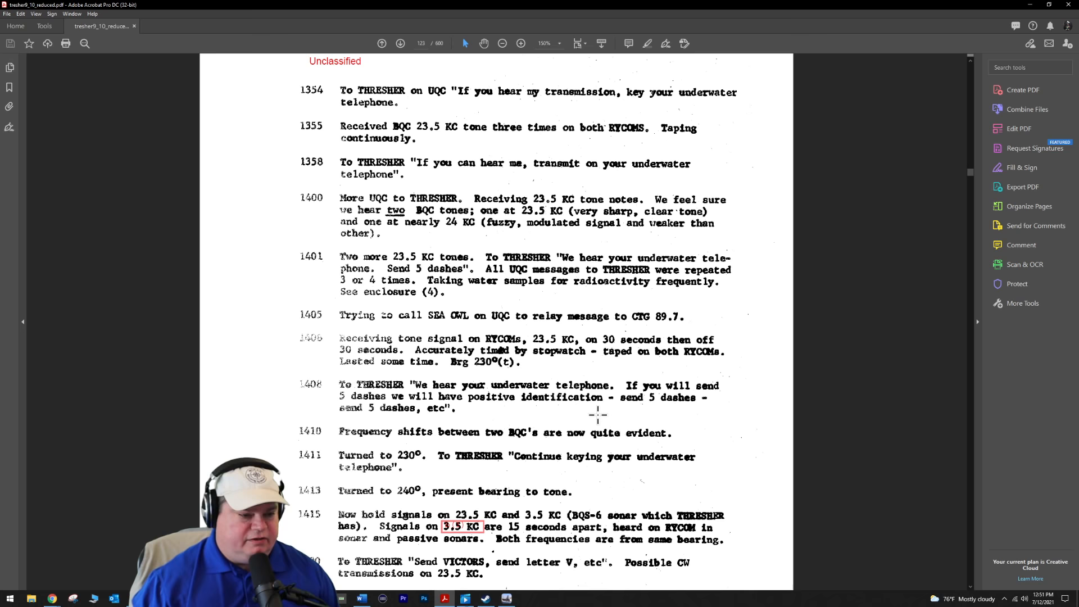
mouse_move(372, 439)
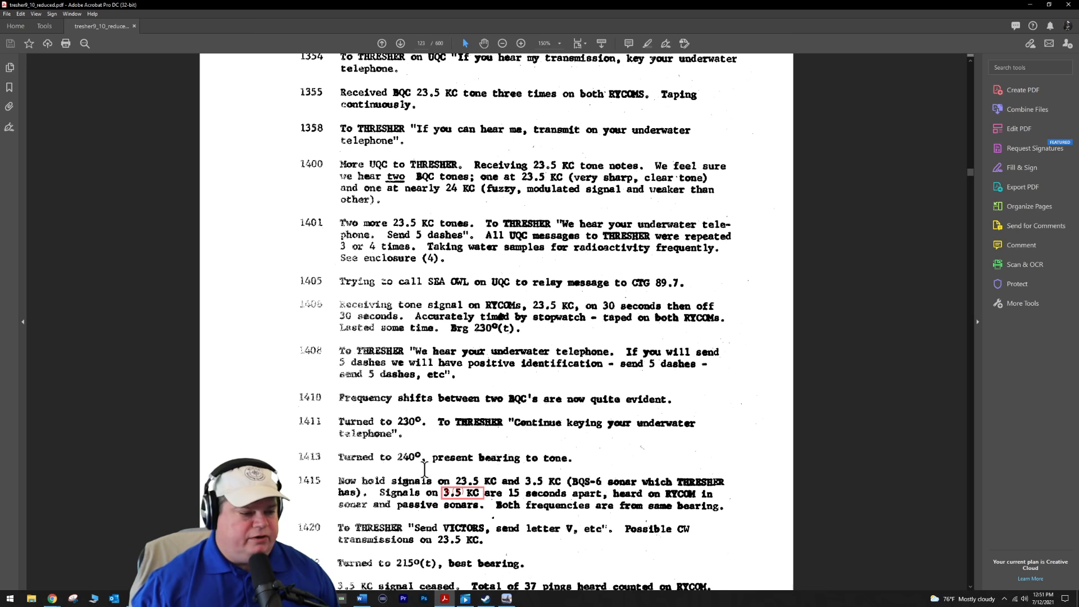
Scroll to entries 1420 through 1424 and the Enclosure (1) footer.
scroll(down, 3)
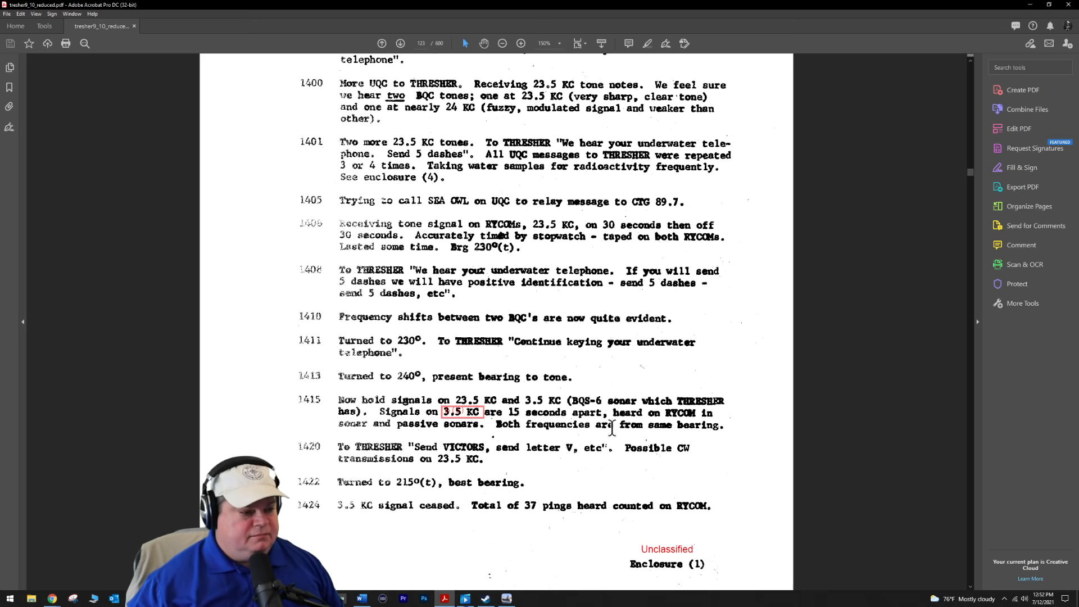
Scroll past the Enclosure (1) footer to the Exhibit (49), page 5 label.
scroll(down, 3)
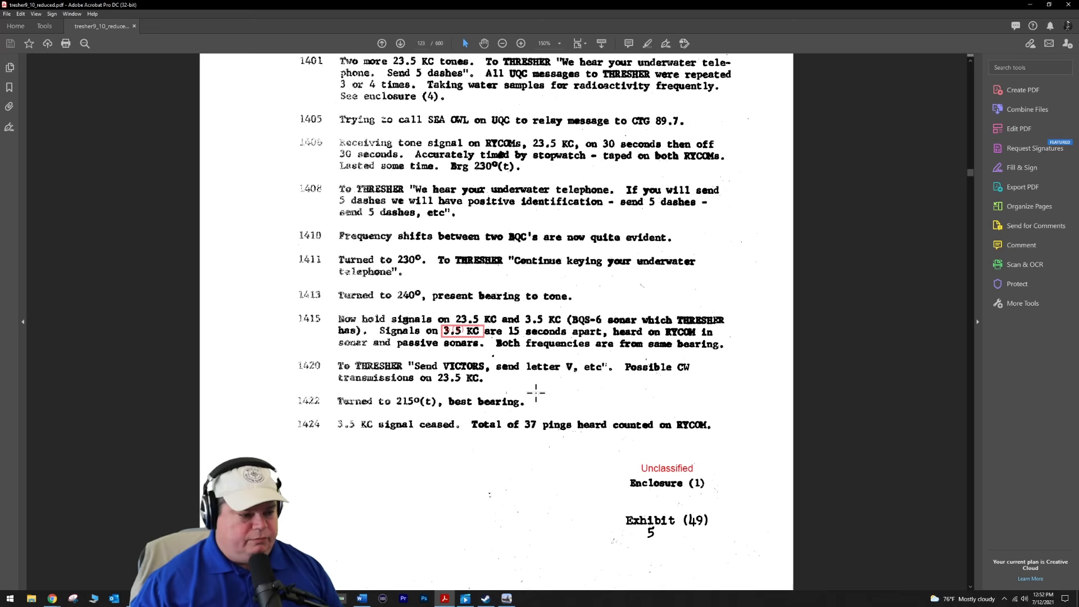
scroll(down, 3)
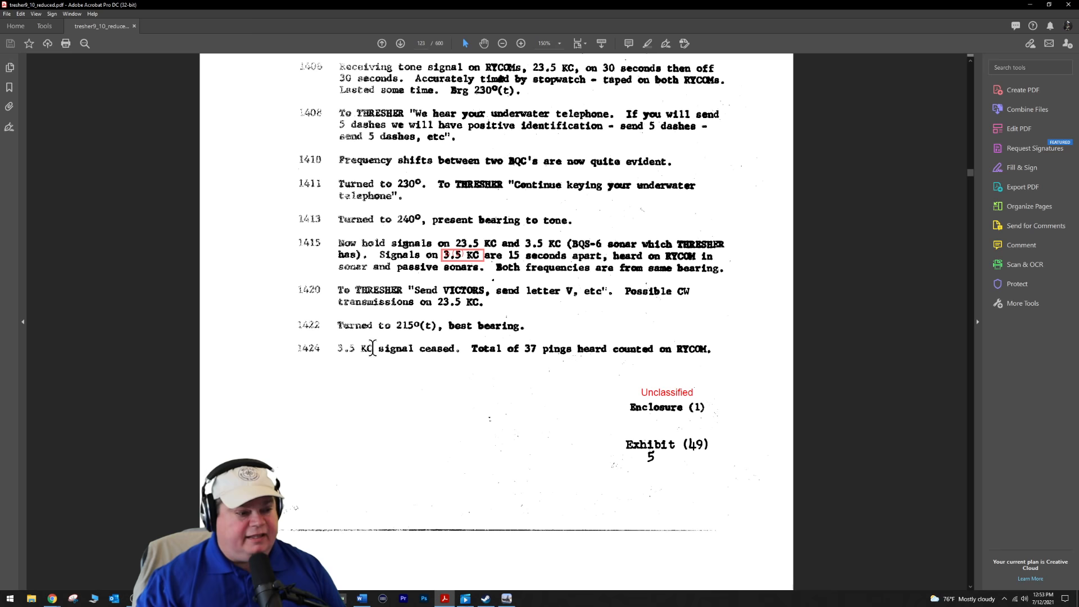
Scroll onto page 124 showing the 1427 message through the 1435 CW transmissions.
scroll(down, 3)
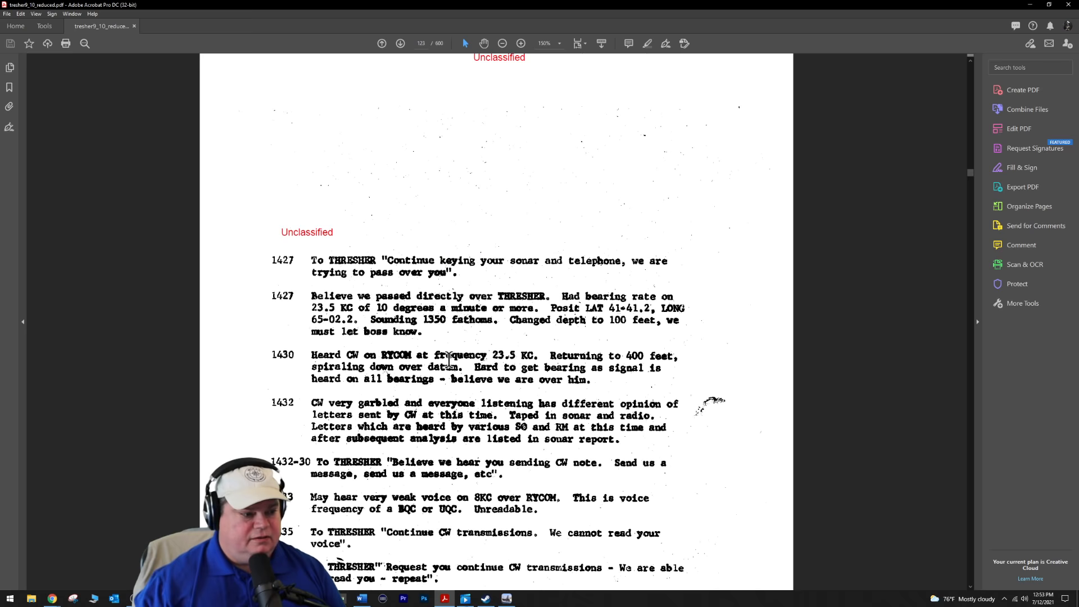
scroll(down, 3)
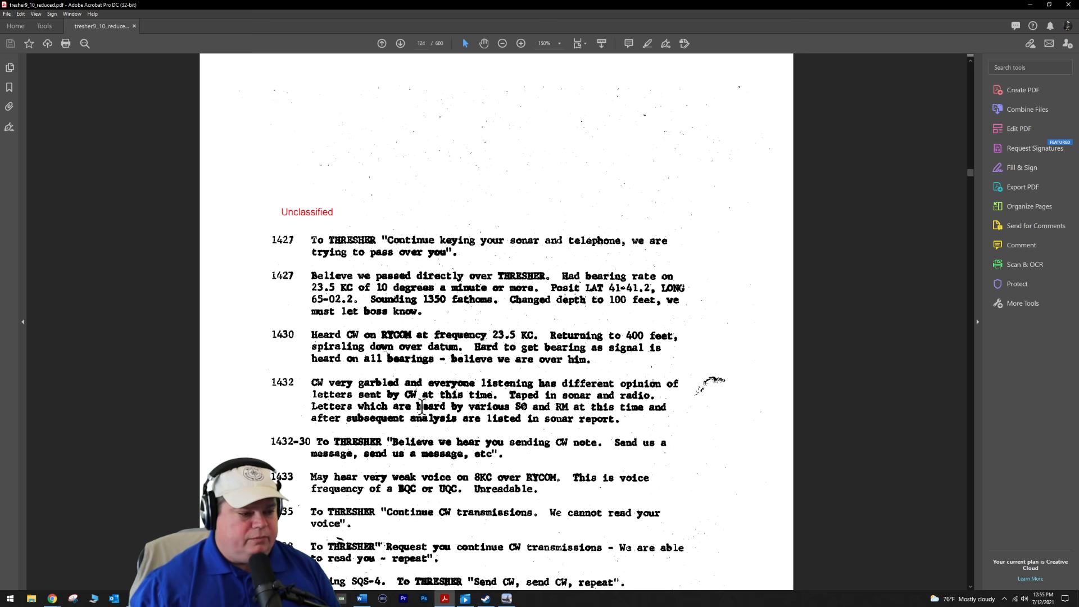
Scroll page 124 down to reveal log entries 1438 through 1448 and the bearing 225 entry.
scroll(down, 3)
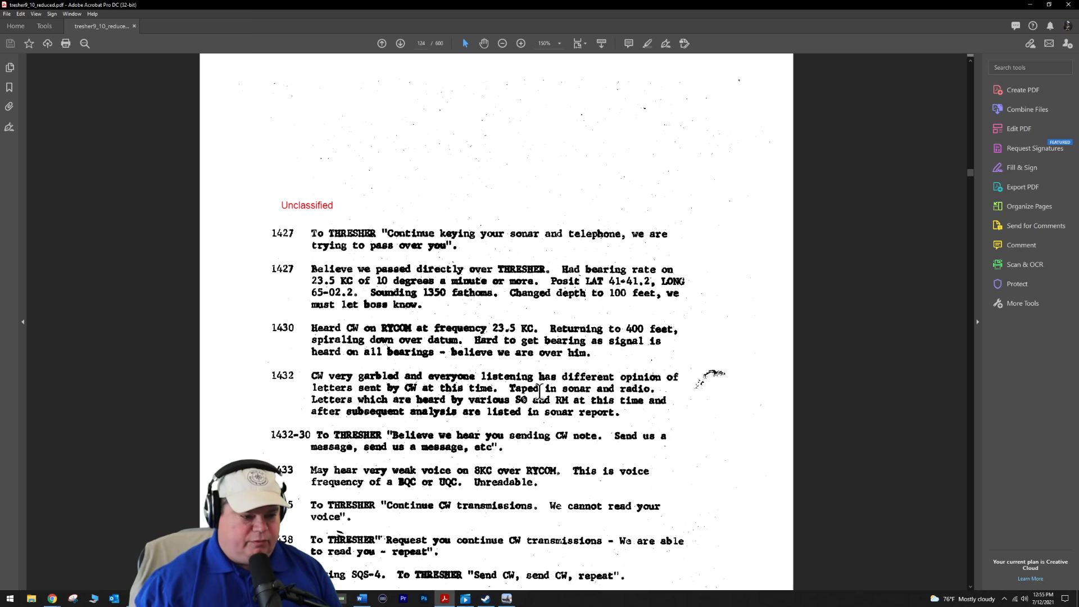
mouse_move(548, 405)
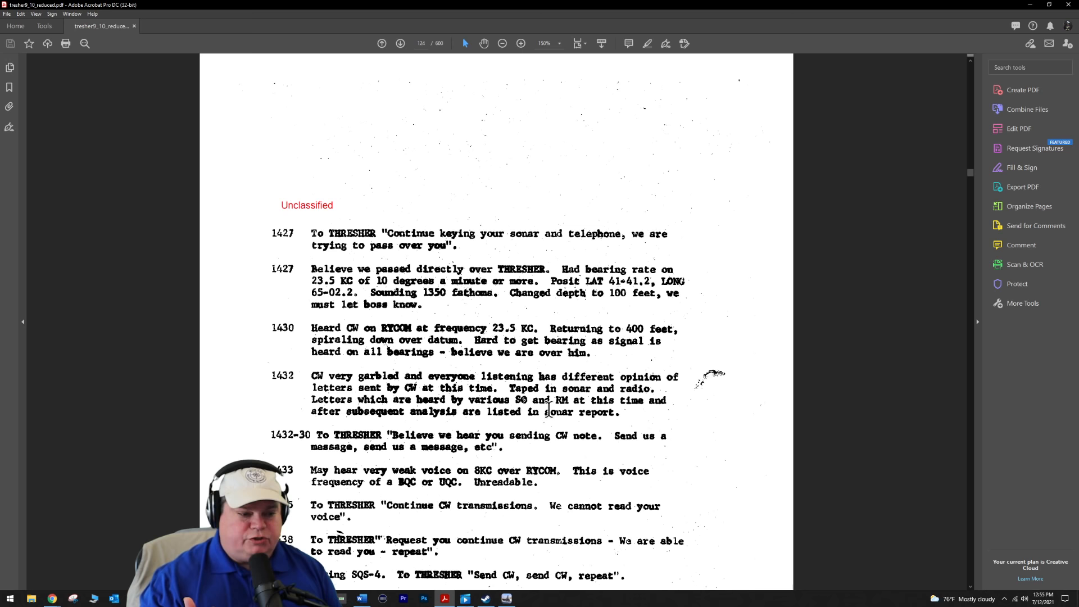
scroll(down, 3)
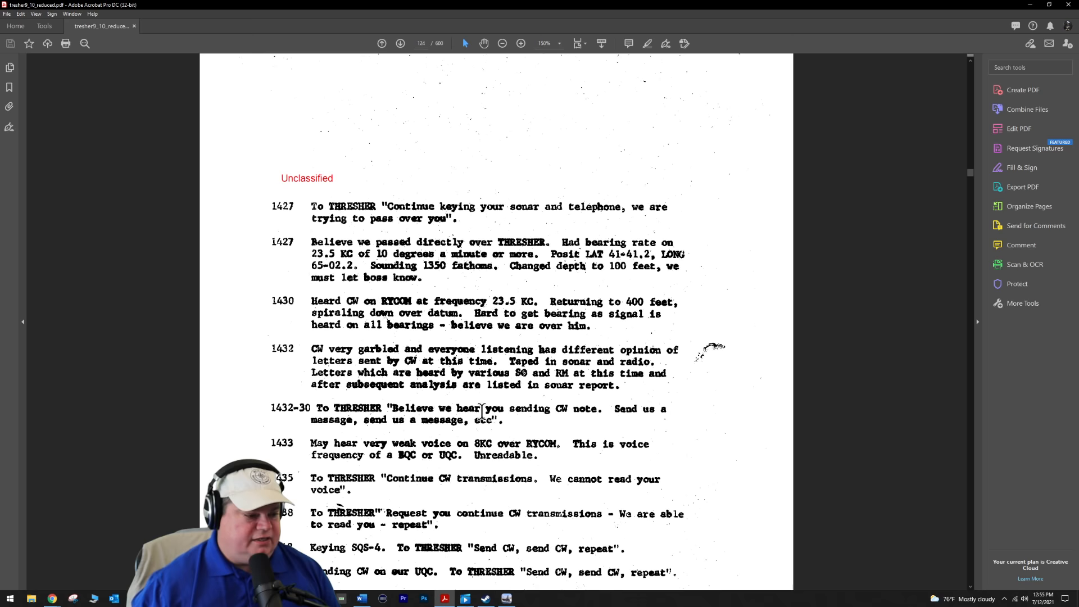
mouse_move(473, 465)
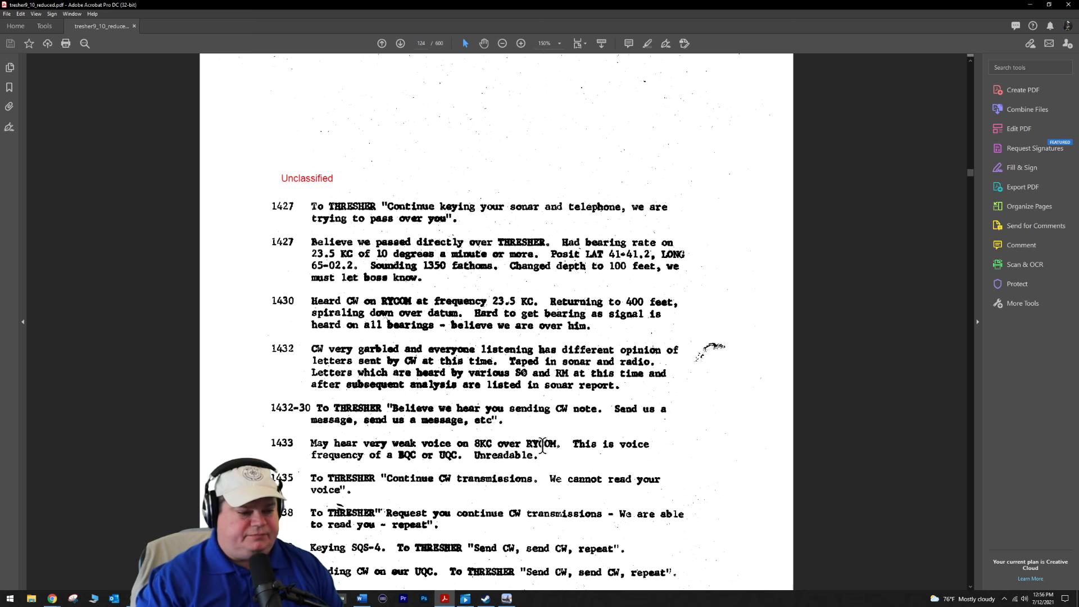
scroll(down, 3)
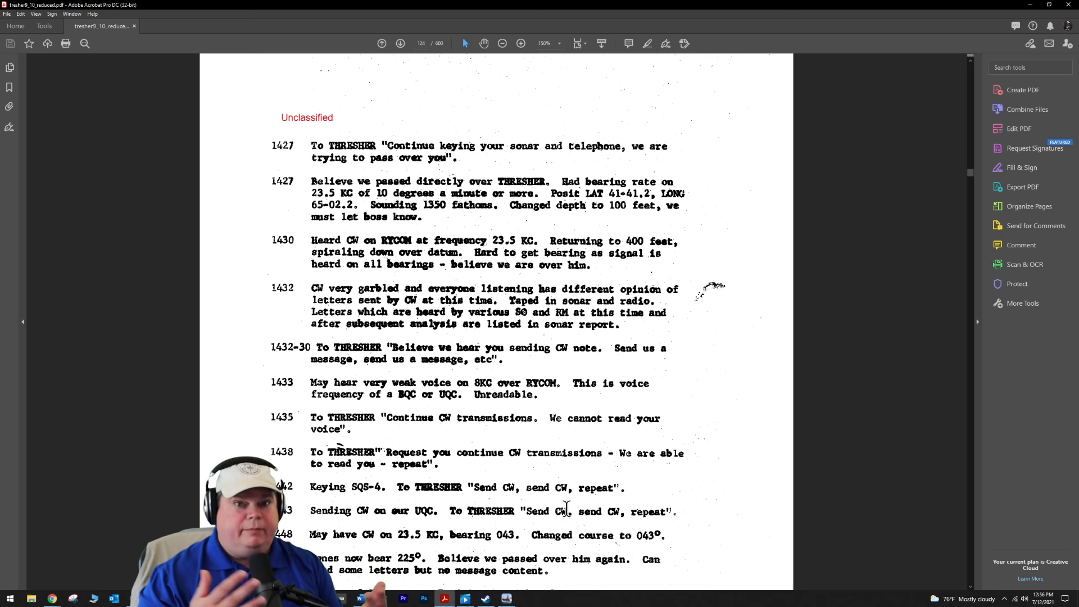
Scroll past 'END OF DIVE TWO' onto page 125 showing 'START OF DIVE THREE' and the 1540–1640 entries.
scroll(down, 3)
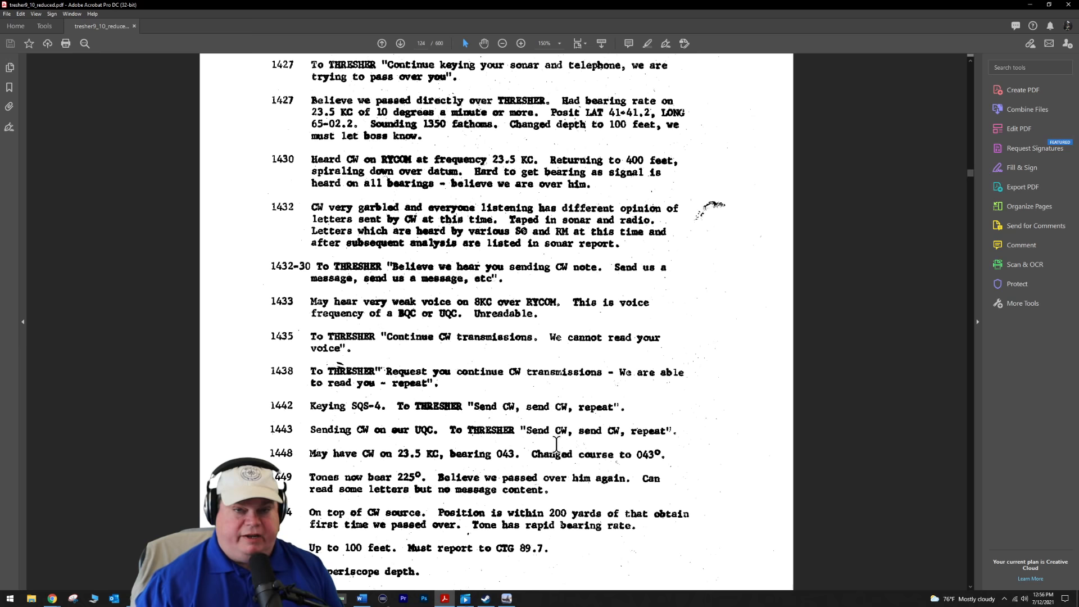
scroll(down, 3)
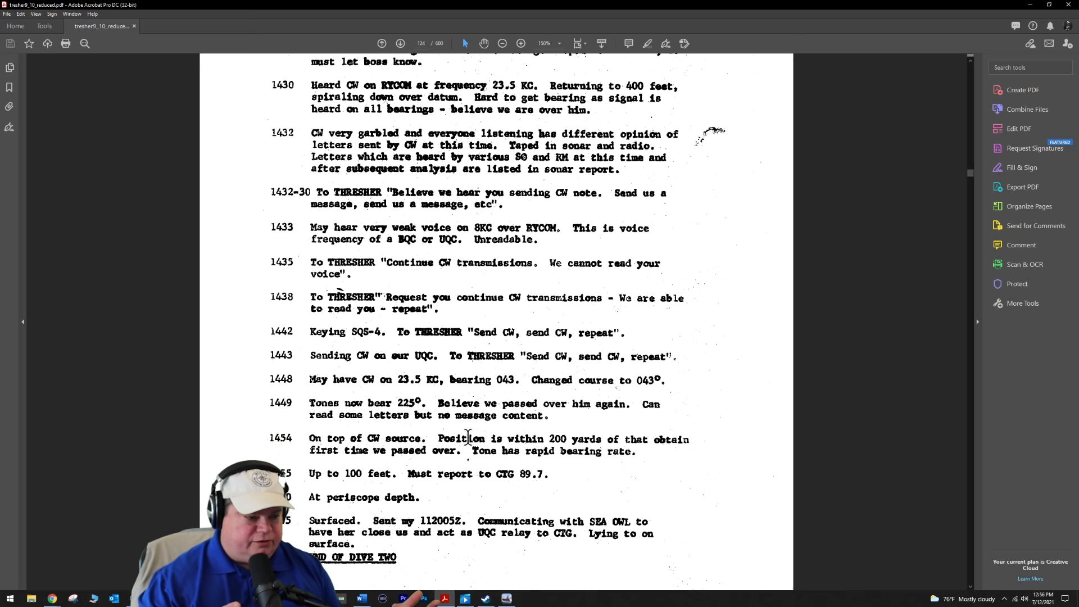
scroll(down, 3)
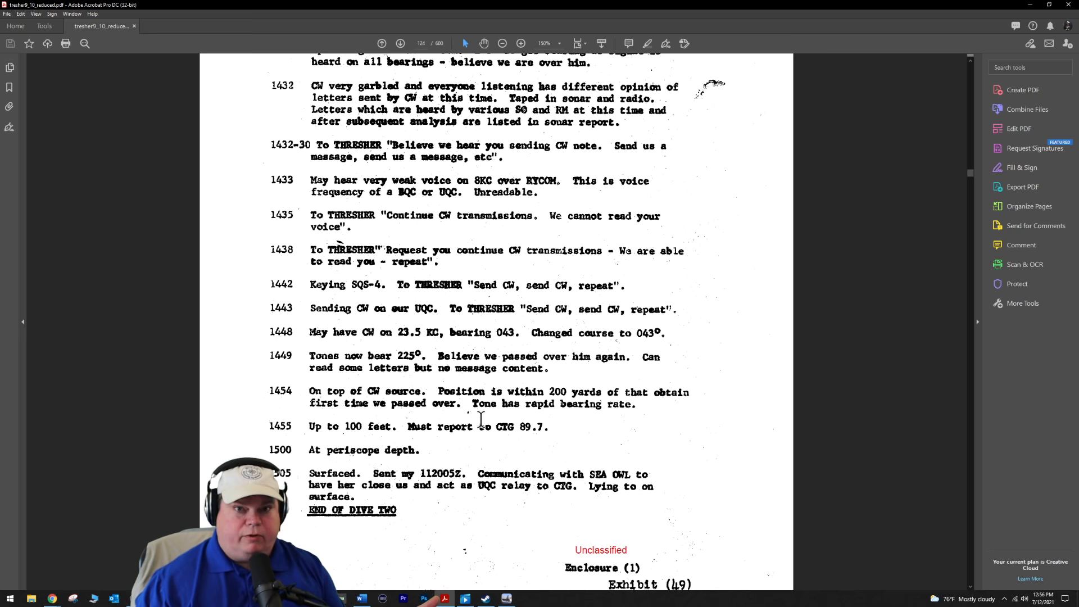
scroll(down, 3)
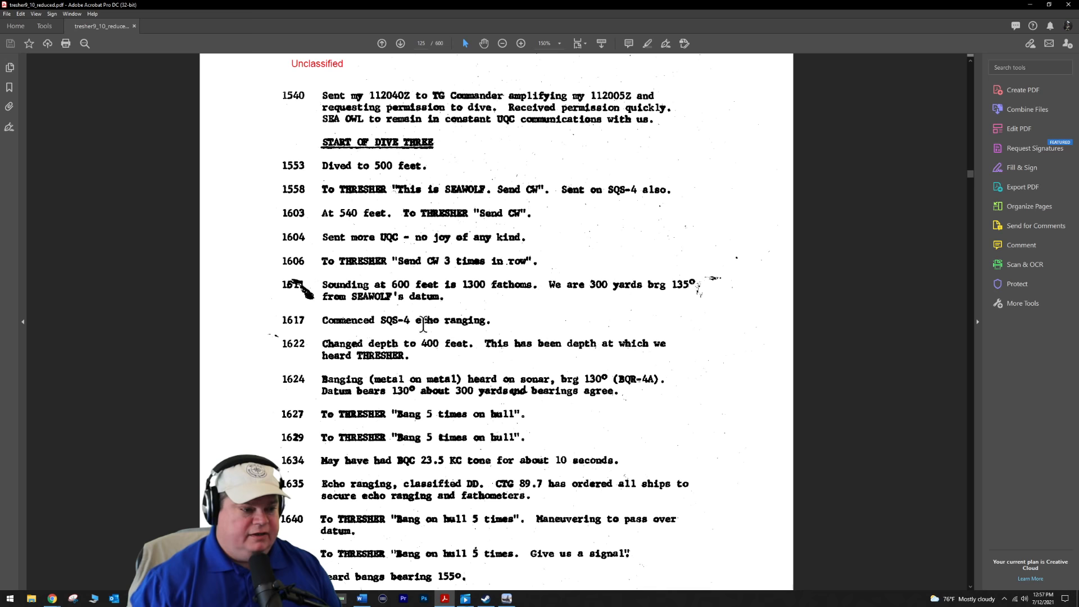
Scroll page 125 to the 1651 entry and the Exhibit (49), page 7 footer.
scroll(down, 3)
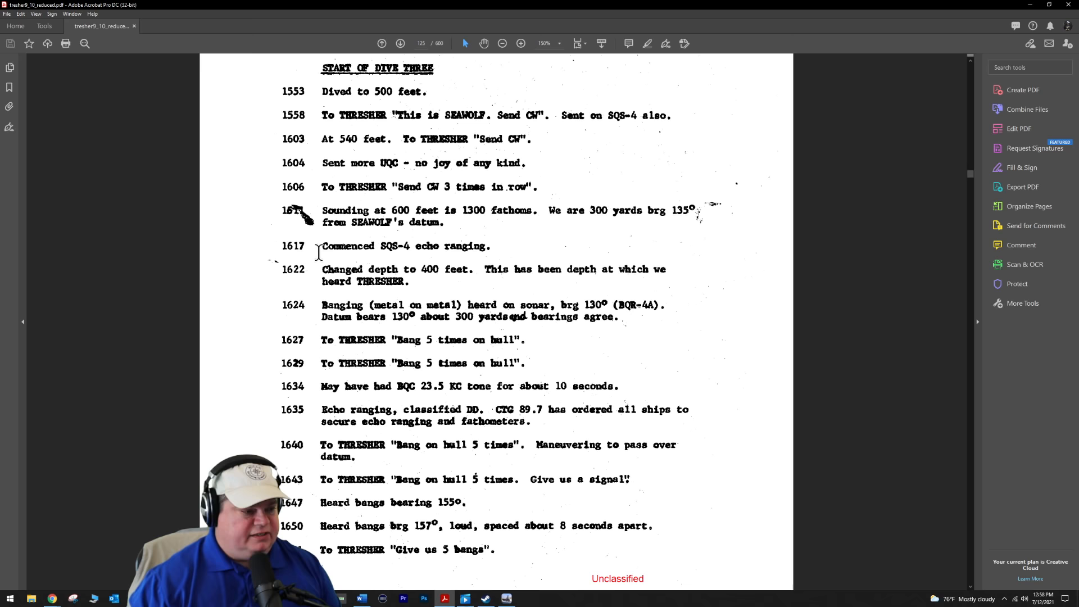
scroll(down, 3)
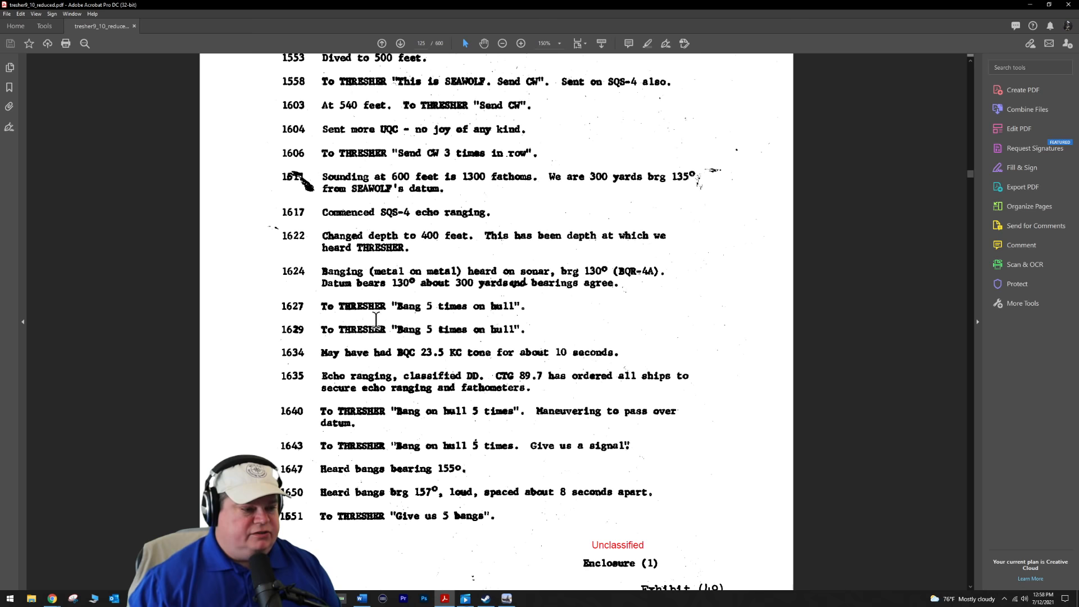
scroll(down, 3)
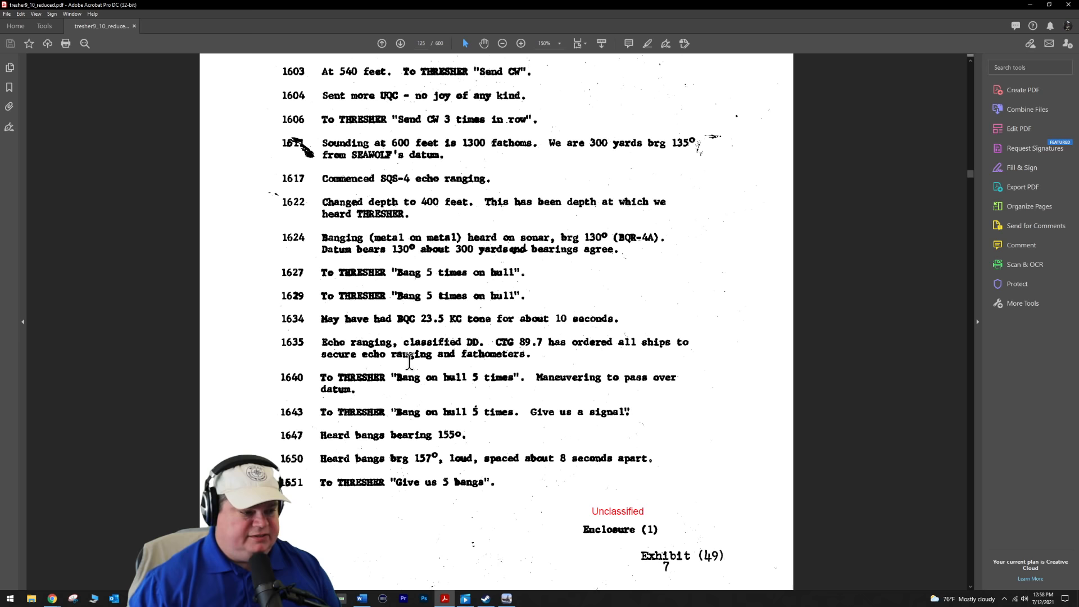
mouse_move(372, 358)
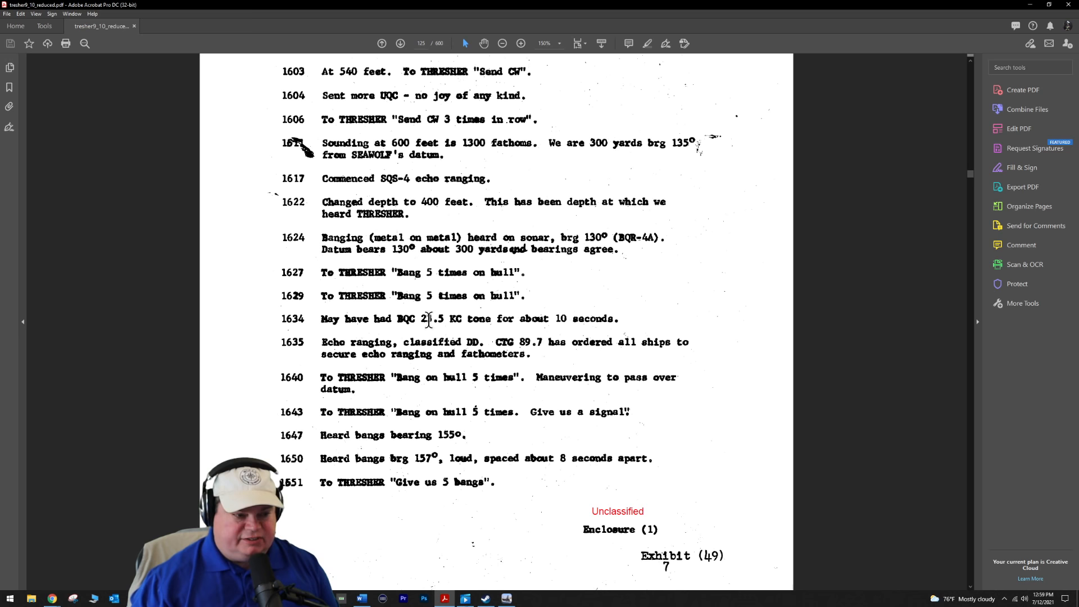
Select the '23' tone frequency in entry 1634, then scroll onto page 126 at the 1653 loud bangs entry.
double_click(426, 318)
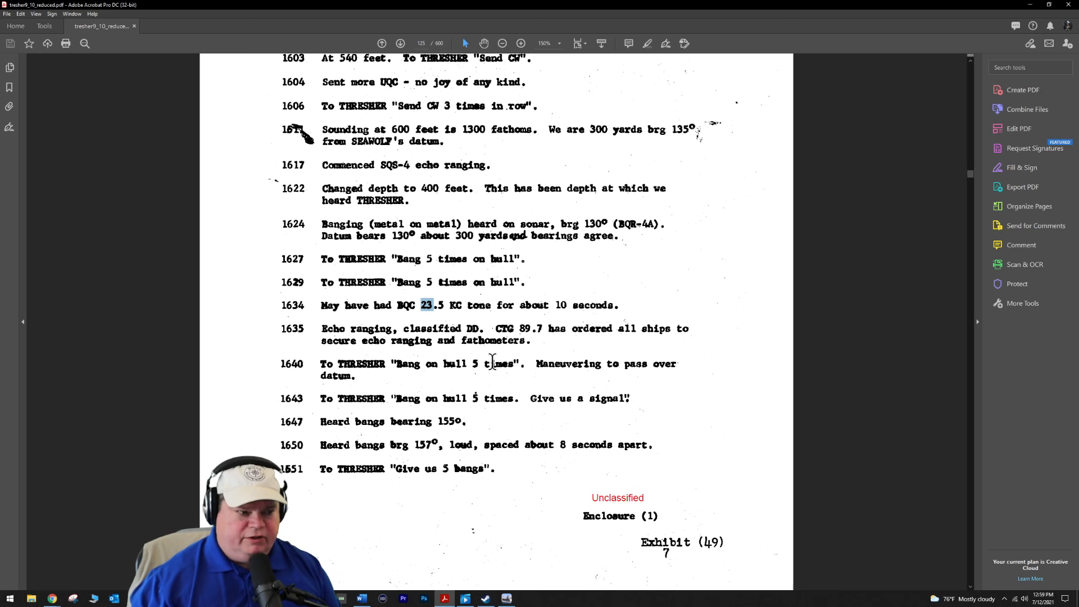
scroll(down, 3)
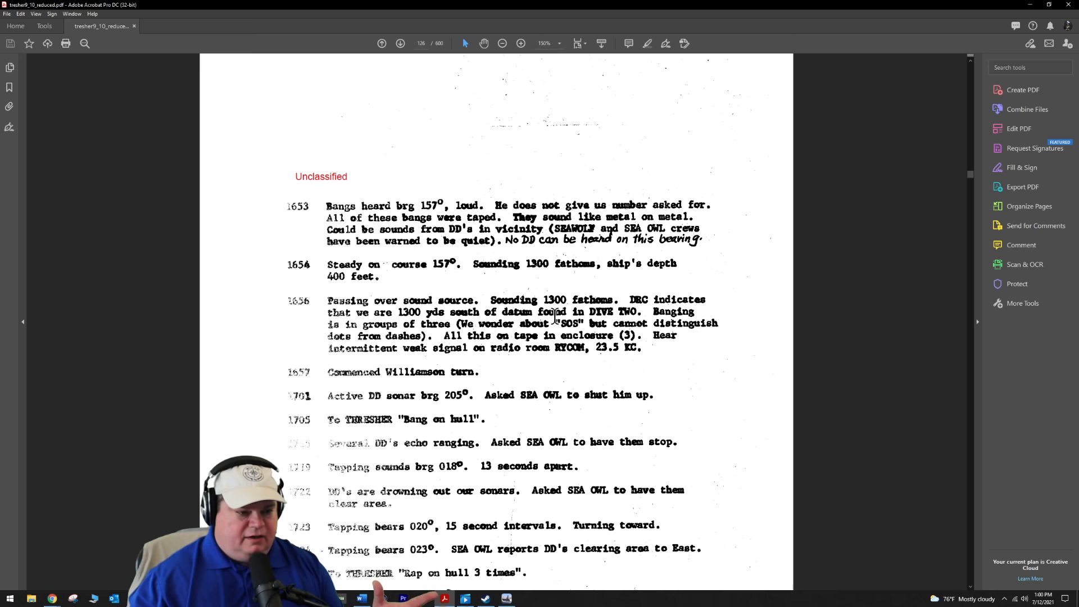
Scroll through page 126's tapping and square-search entries onto page 127 at the 1755 SEA OWL rendezvous.
scroll(down, 3)
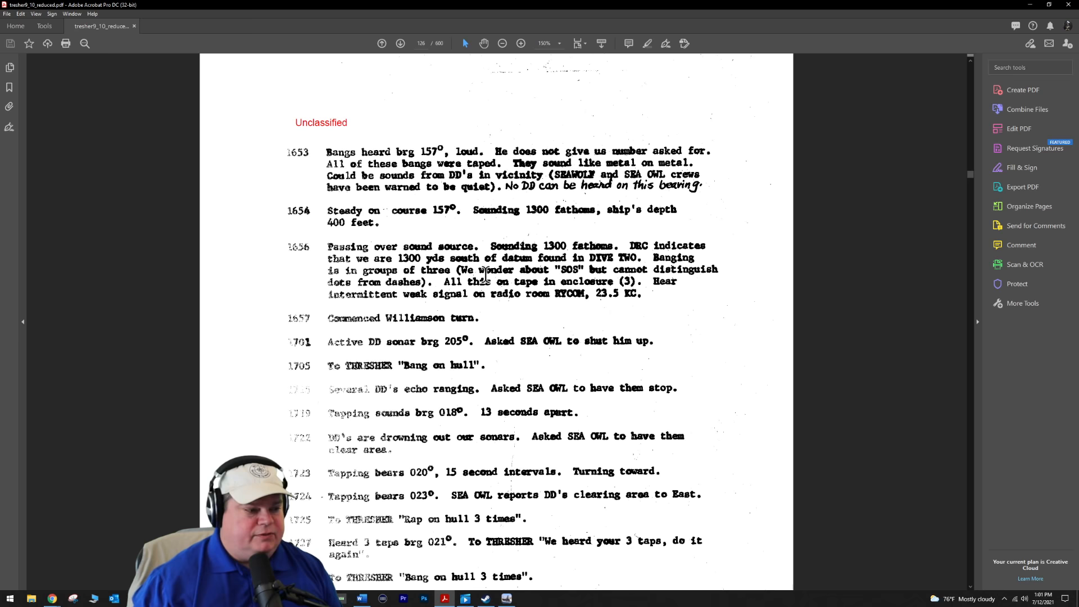
scroll(down, 3)
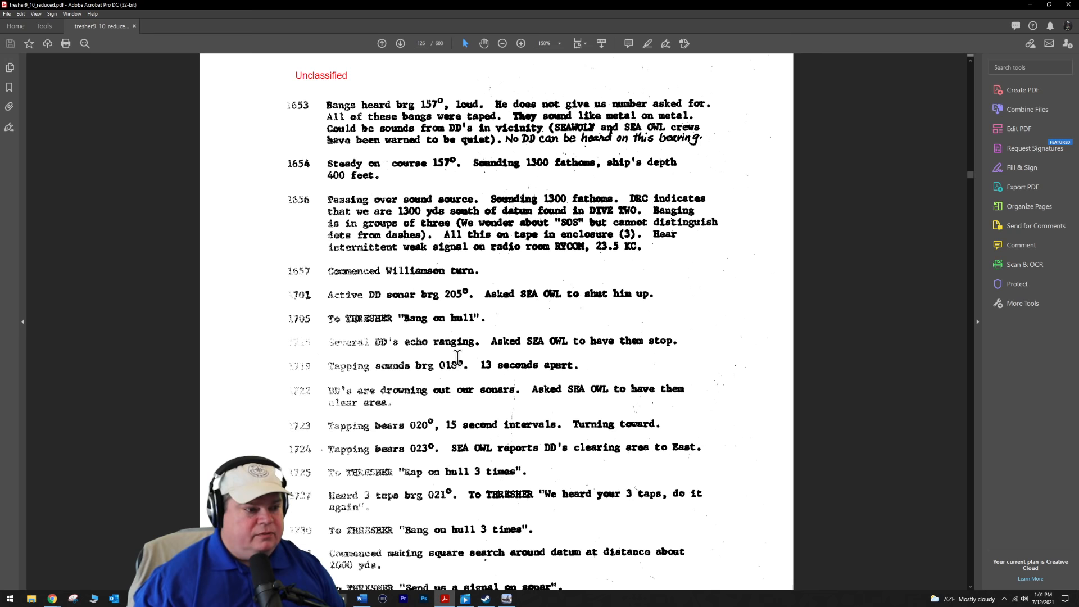
scroll(down, 3)
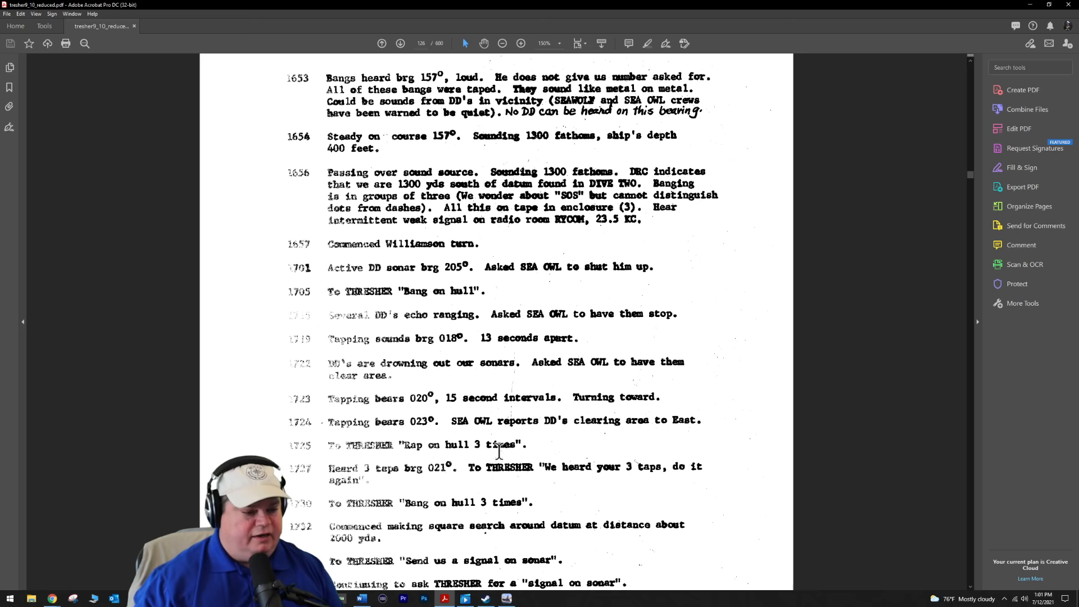
scroll(down, 3)
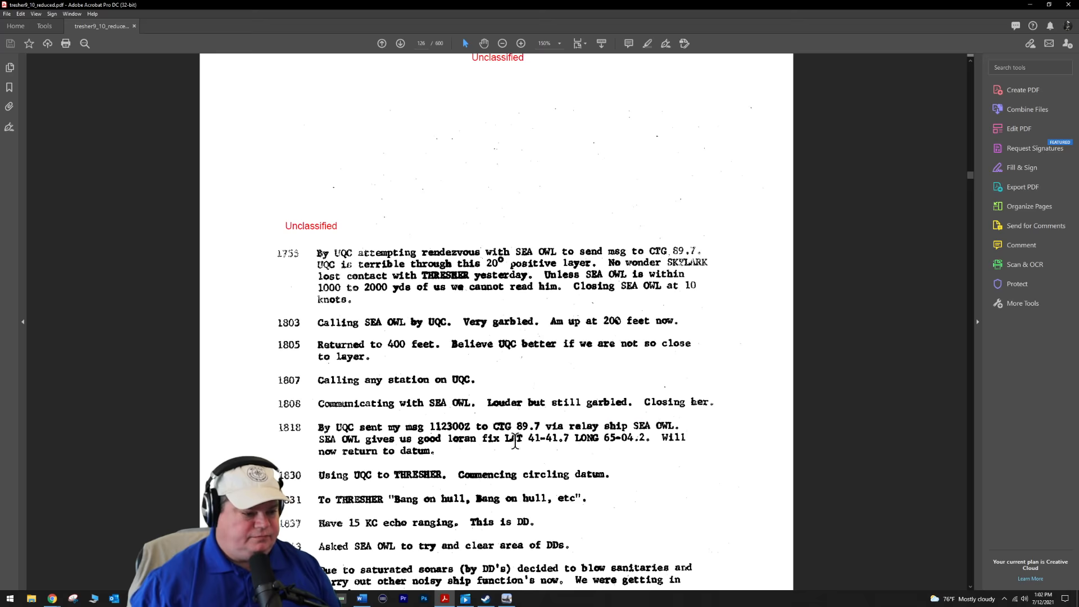
Scroll past the 1945 pinnacle entry and Exhibit (49) footer onto page 128 at the 1951 entry.
scroll(down, 3)
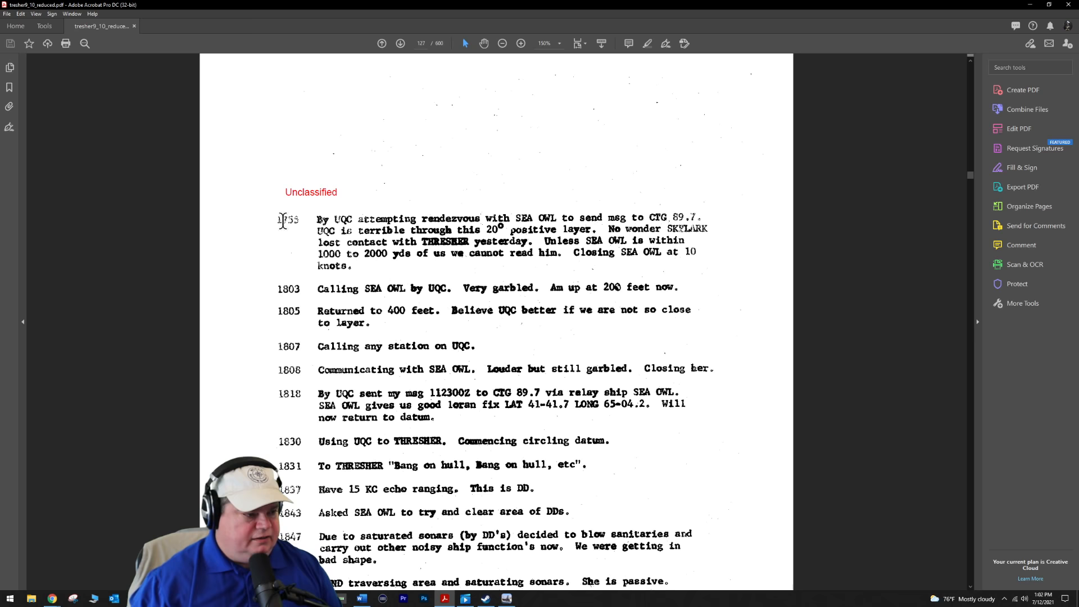
mouse_move(559, 228)
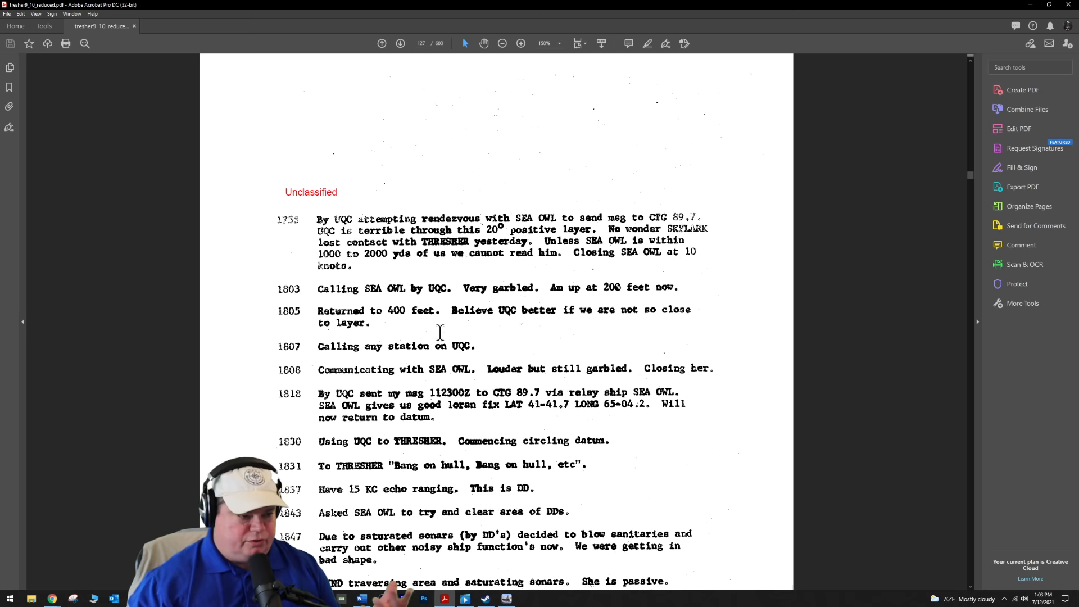
scroll(down, 3)
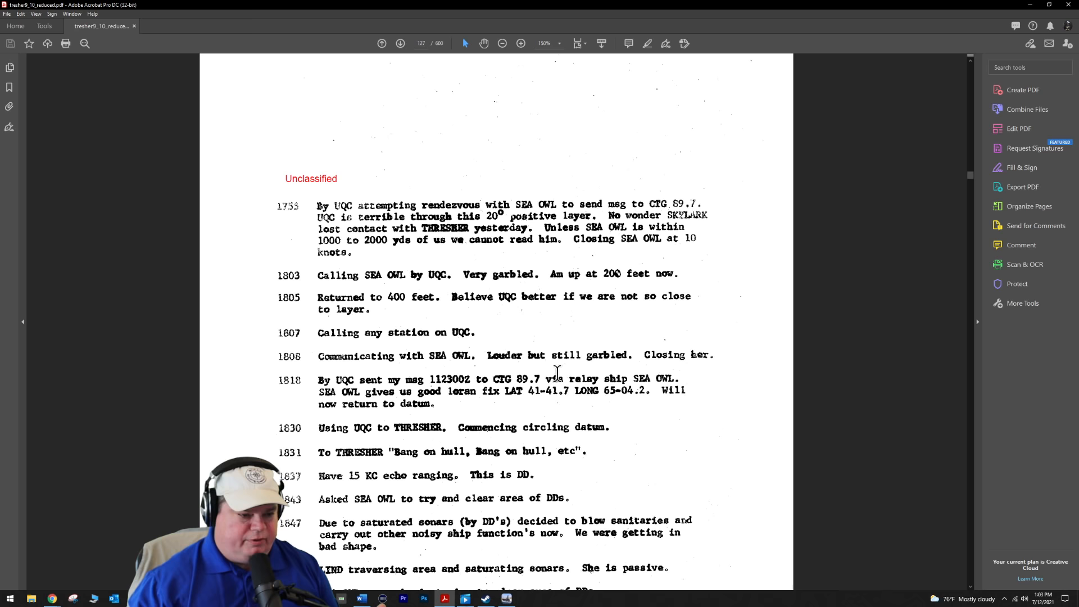
scroll(down, 3)
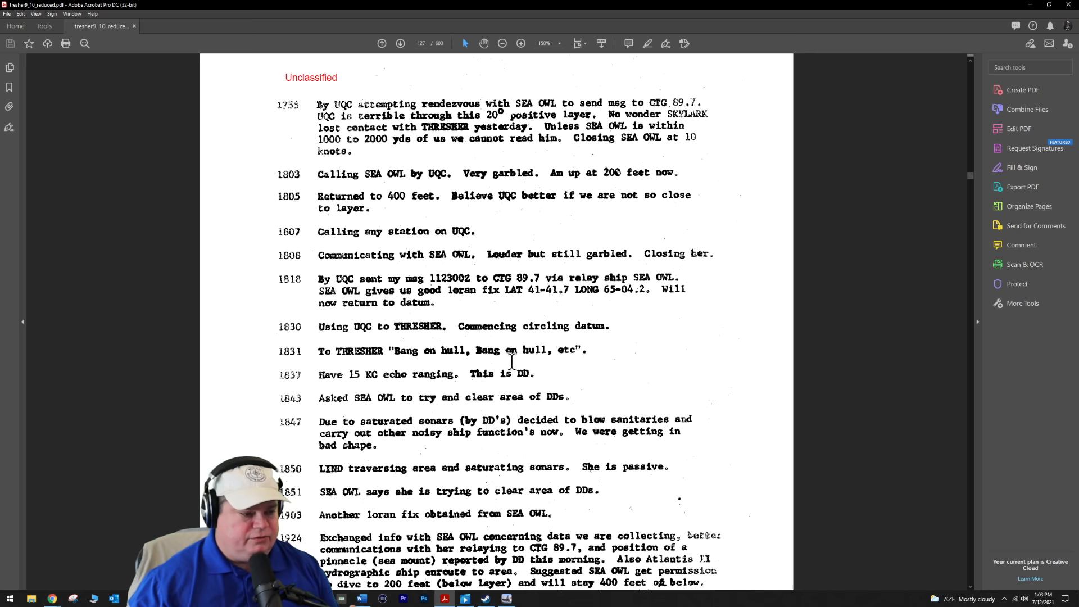
scroll(down, 3)
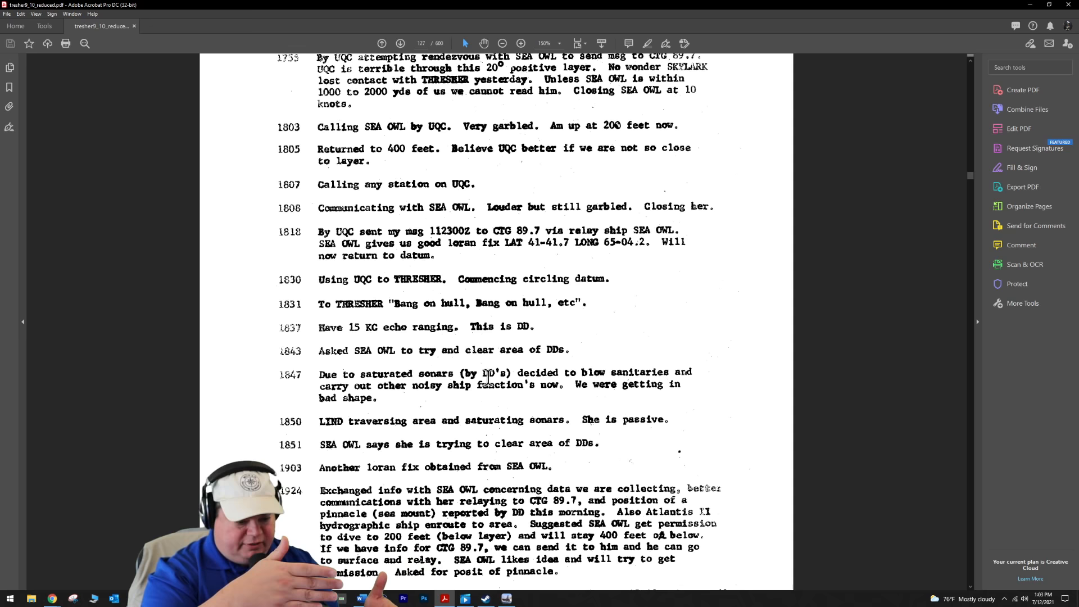
scroll(down, 3)
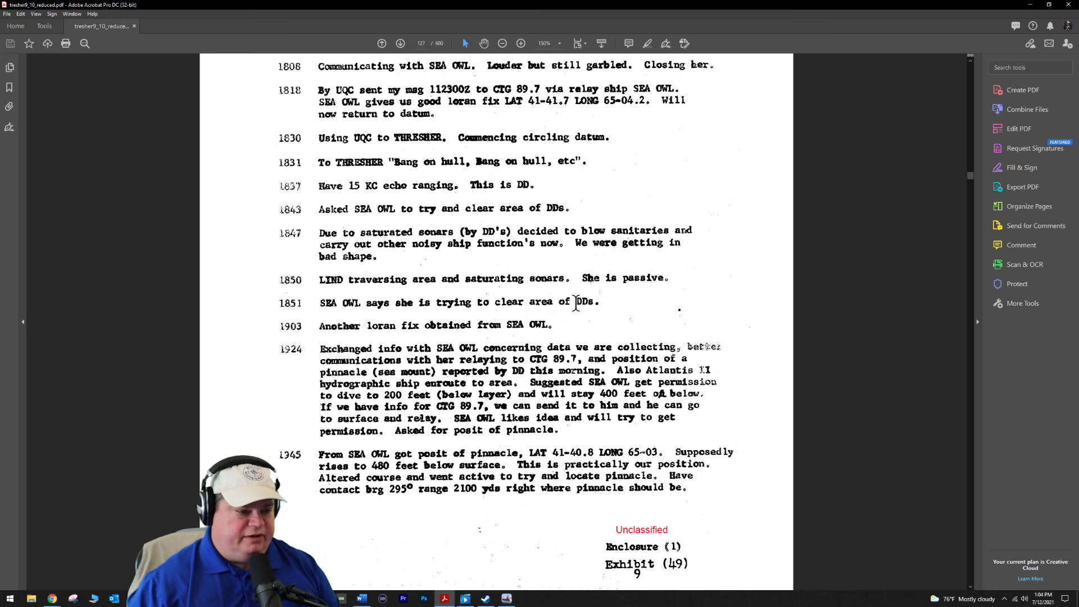
mouse_move(479, 320)
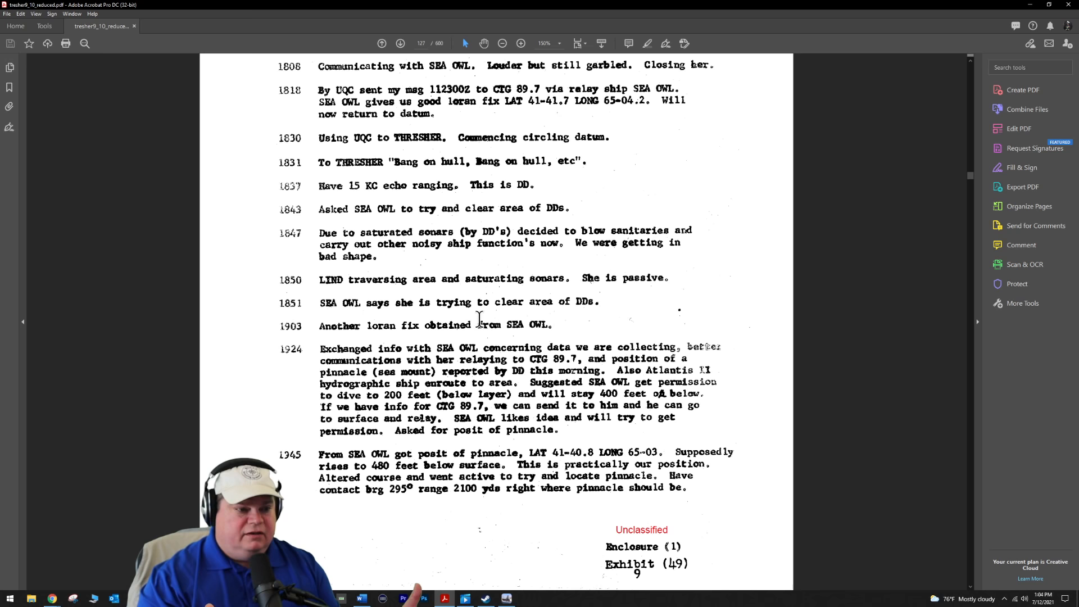
mouse_move(574, 351)
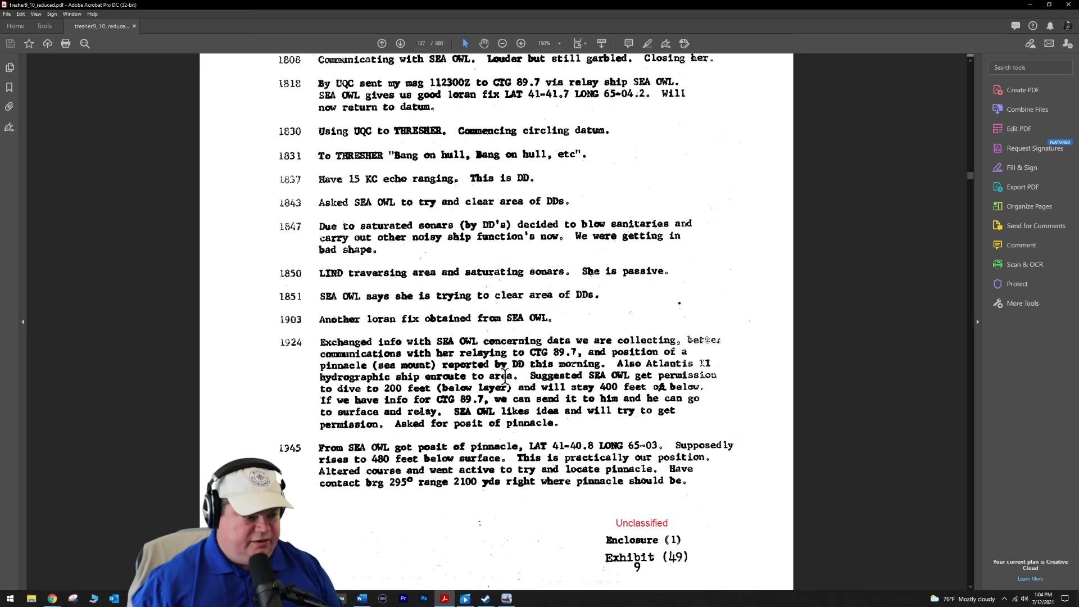
scroll(down, 3)
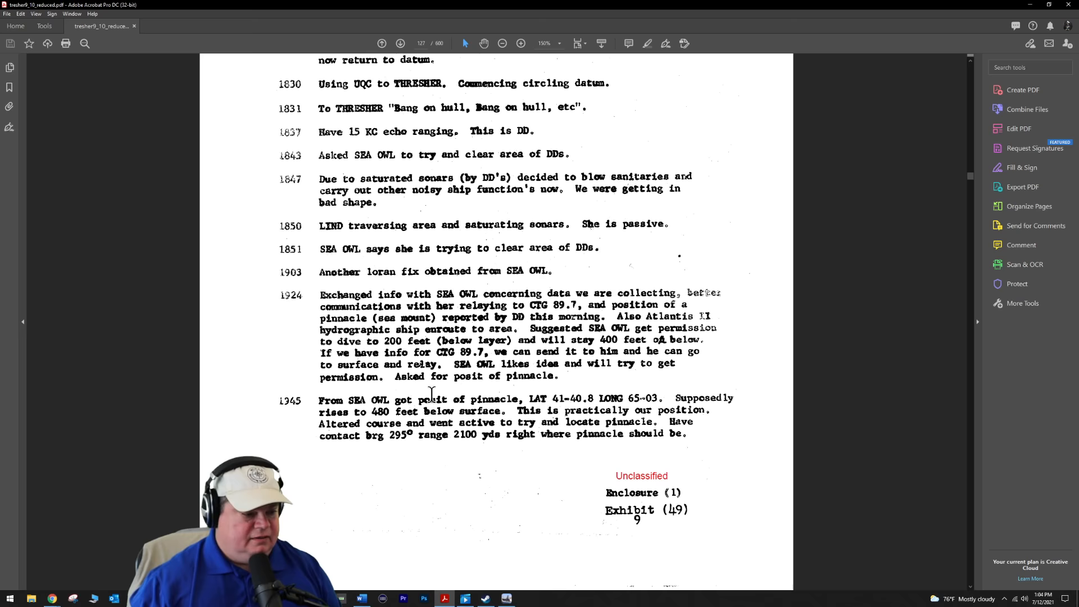
scroll(down, 3)
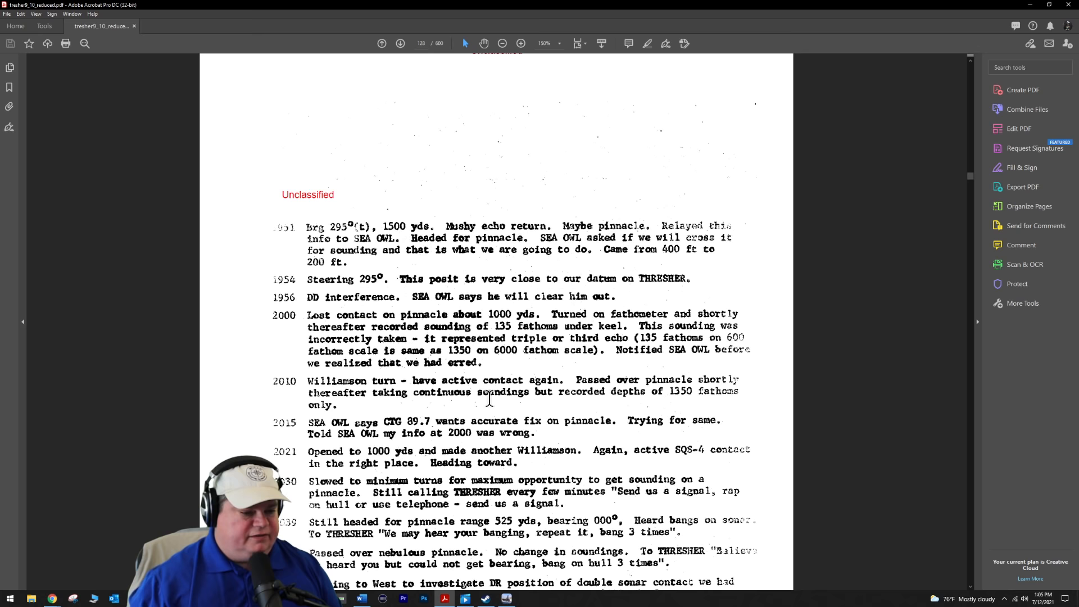
Scroll page 128 slightly to begin revealing the heading-west double sonar contact entry.
scroll(down, 3)
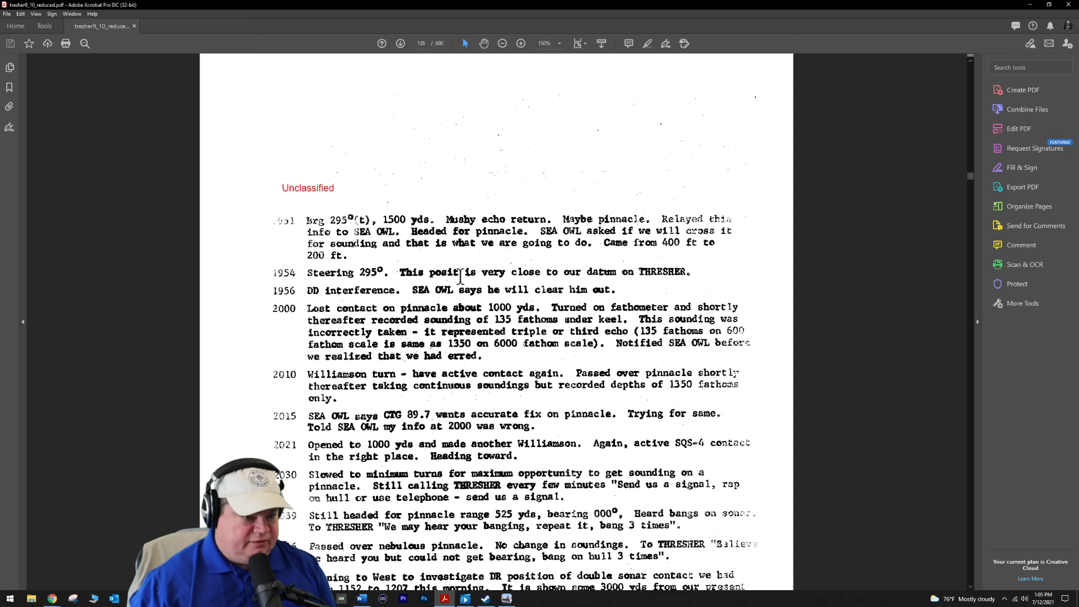
mouse_move(451, 299)
text(calc)
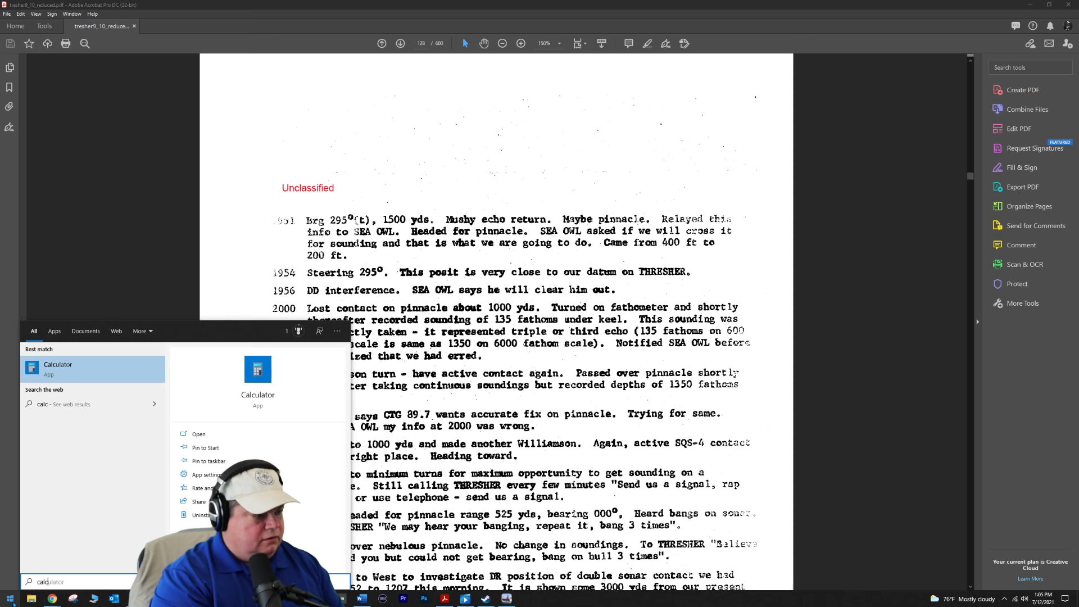
Launch Calculator from the search results and enter a digit of the 810 calculation.
click(58, 368)
text(810 +)
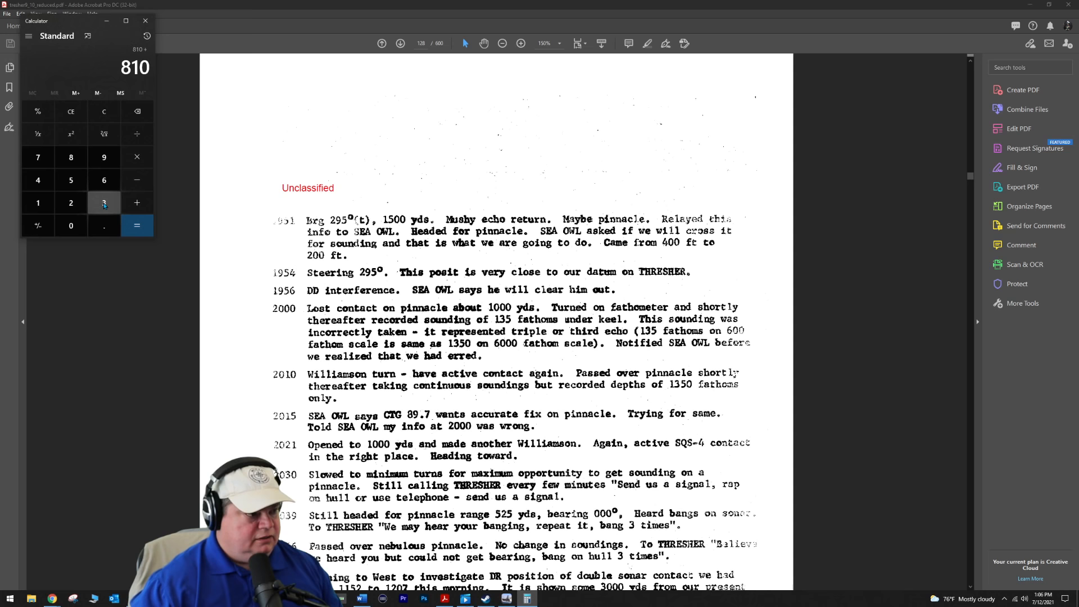
click(136, 225)
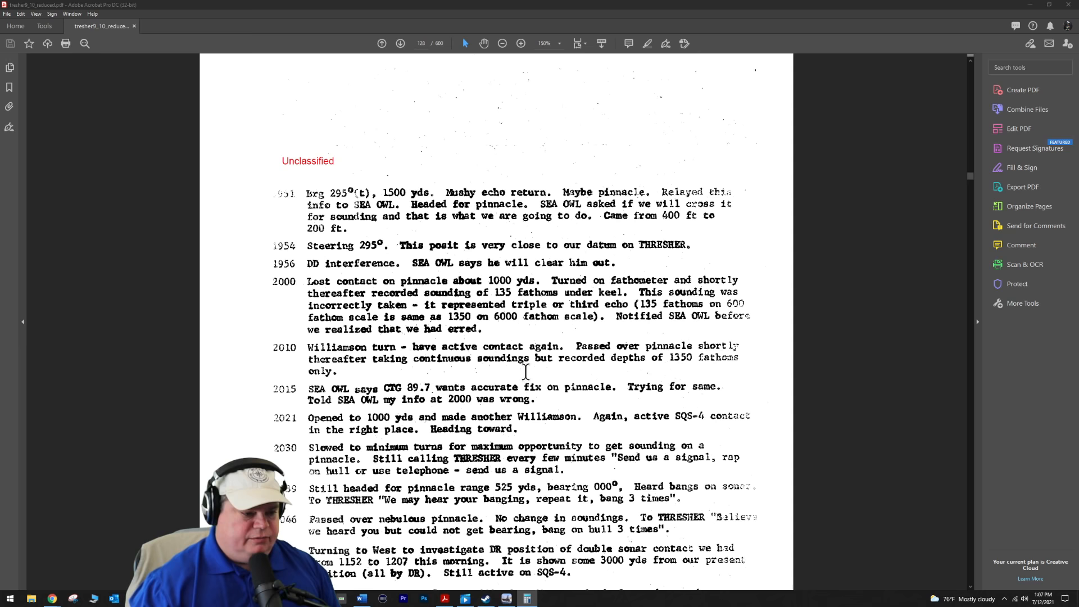
Scroll past the Exhibit (49) page 10 footer onto page 129, covering the 2125 to 2341 entries.
scroll(down, 3)
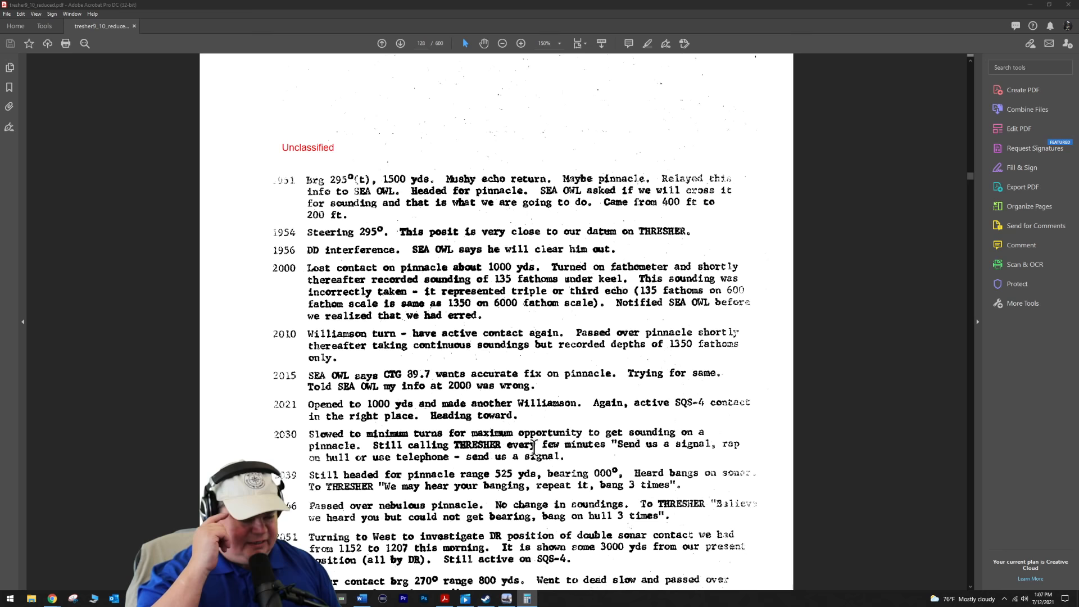
scroll(down, 3)
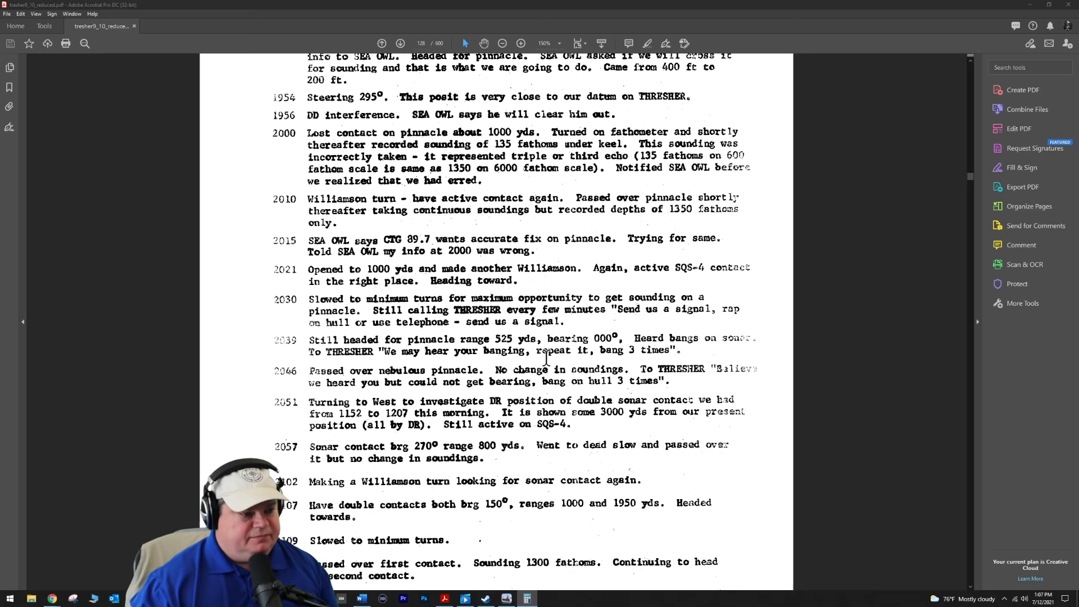
scroll(down, 3)
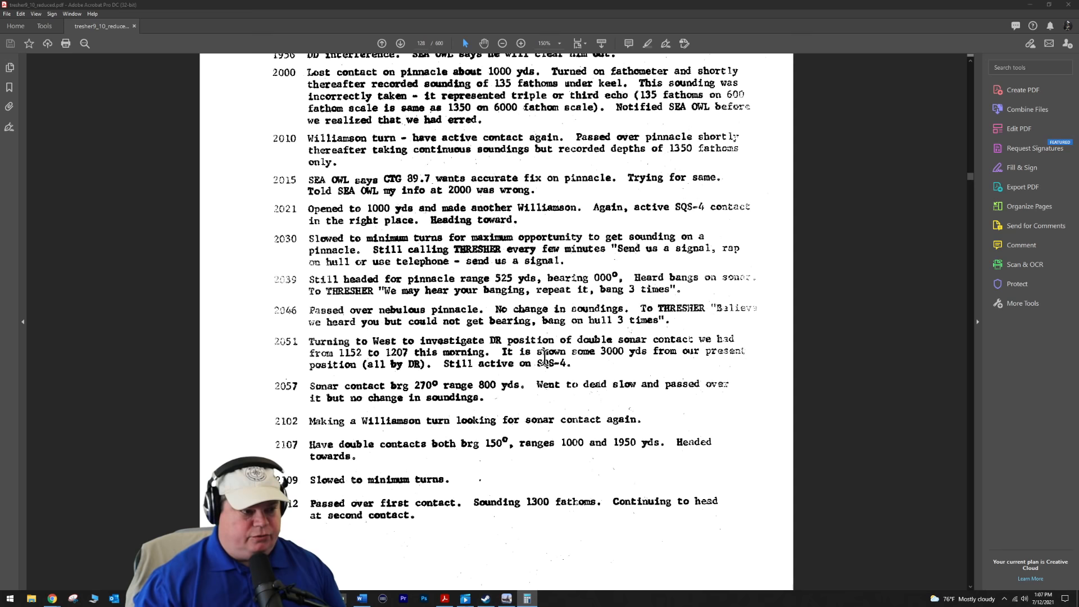
mouse_move(362, 254)
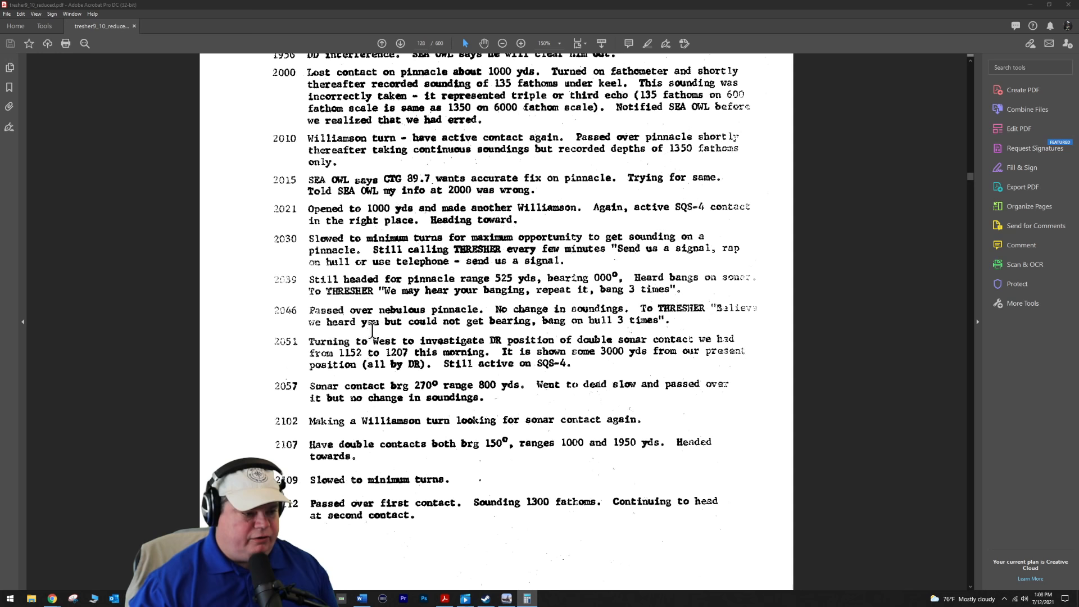
mouse_move(475, 336)
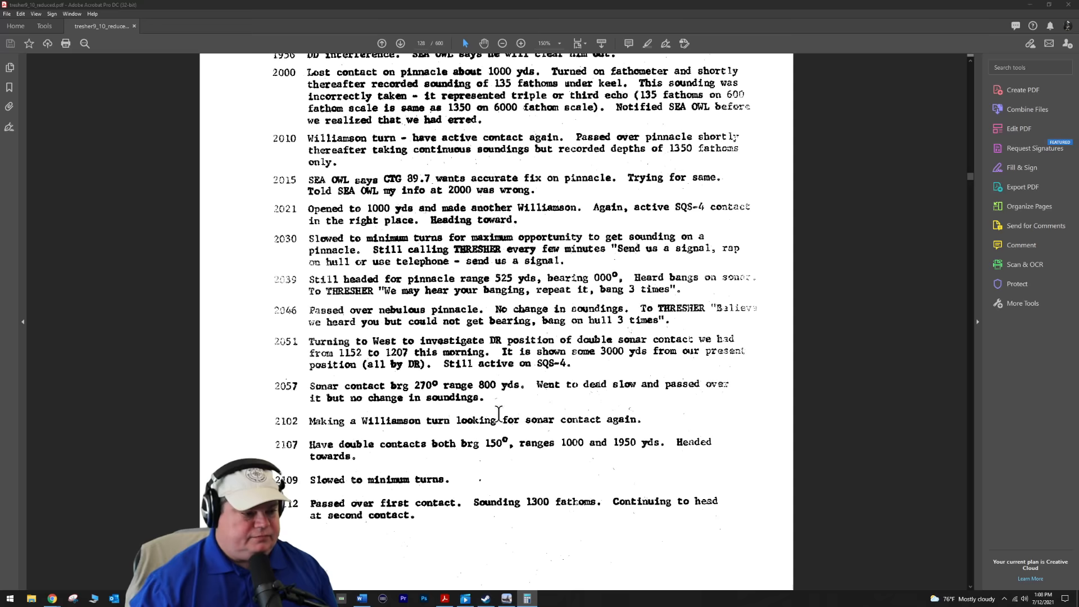
scroll(down, 3)
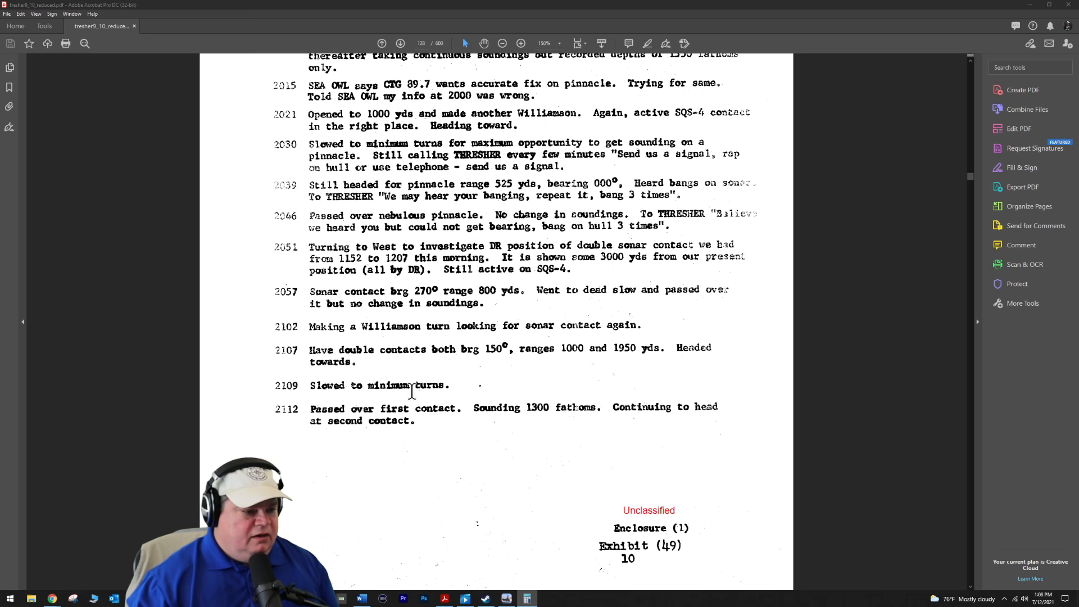
mouse_move(402, 332)
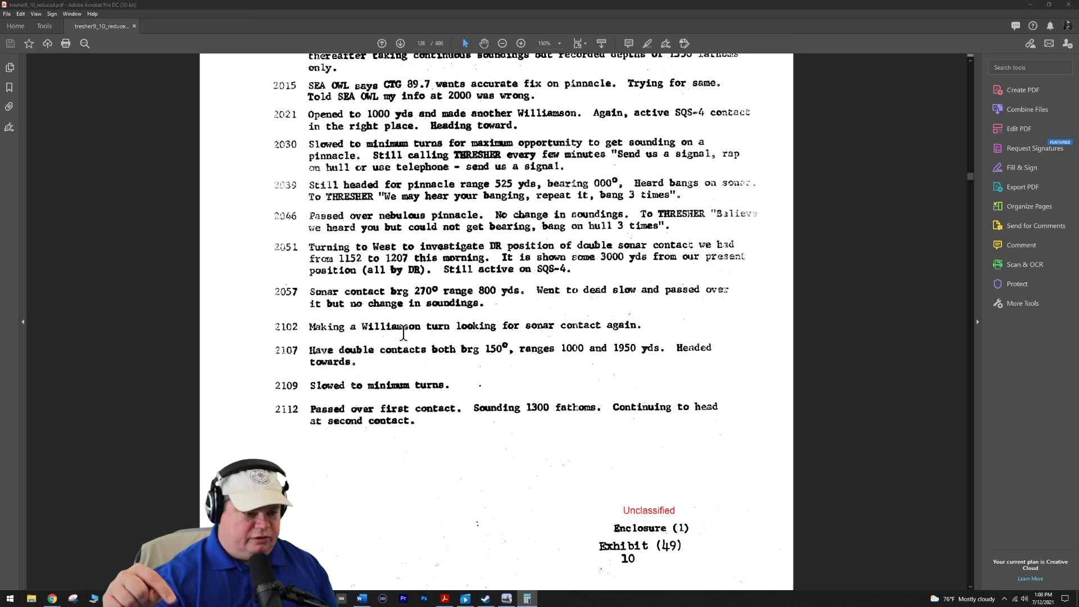
scroll(down, 3)
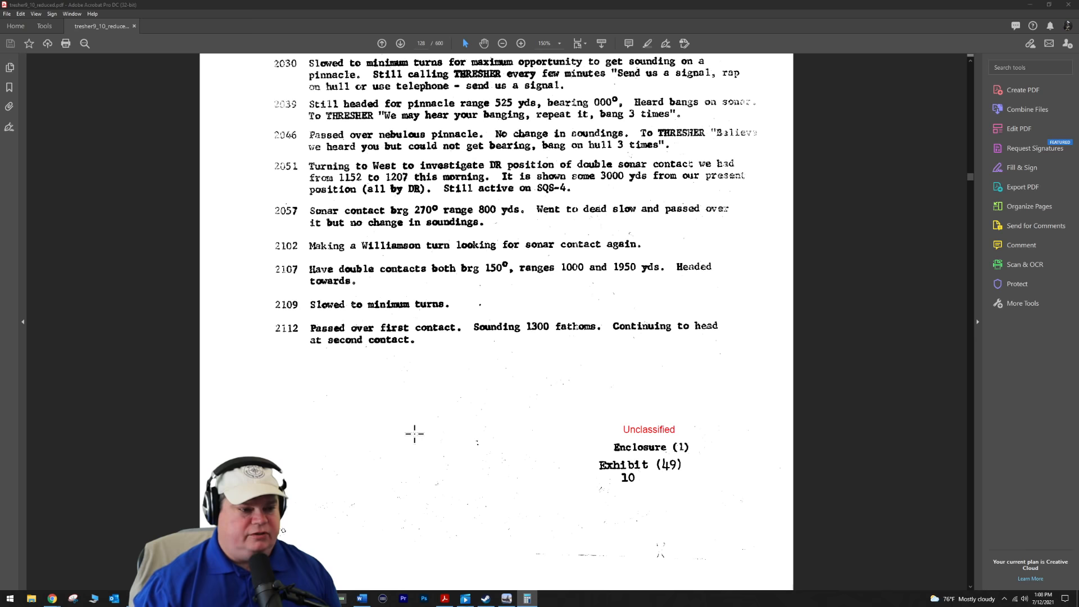
scroll(down, 3)
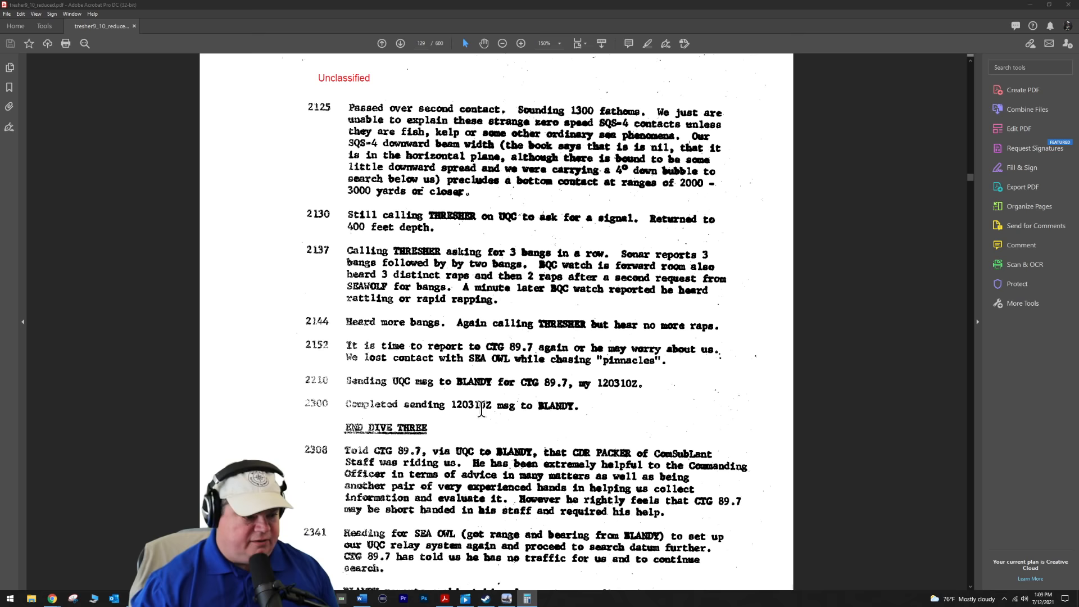
Scroll page 129 through END DIVE THREE to the 12 April 0010 and 0045 entries and footer.
scroll(down, 3)
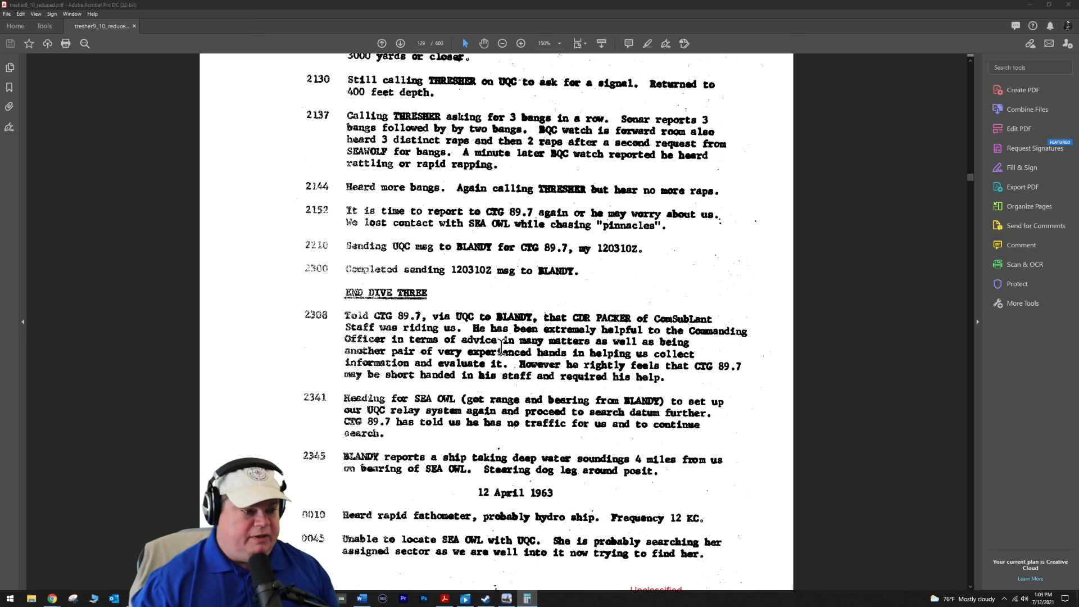
scroll(down, 3)
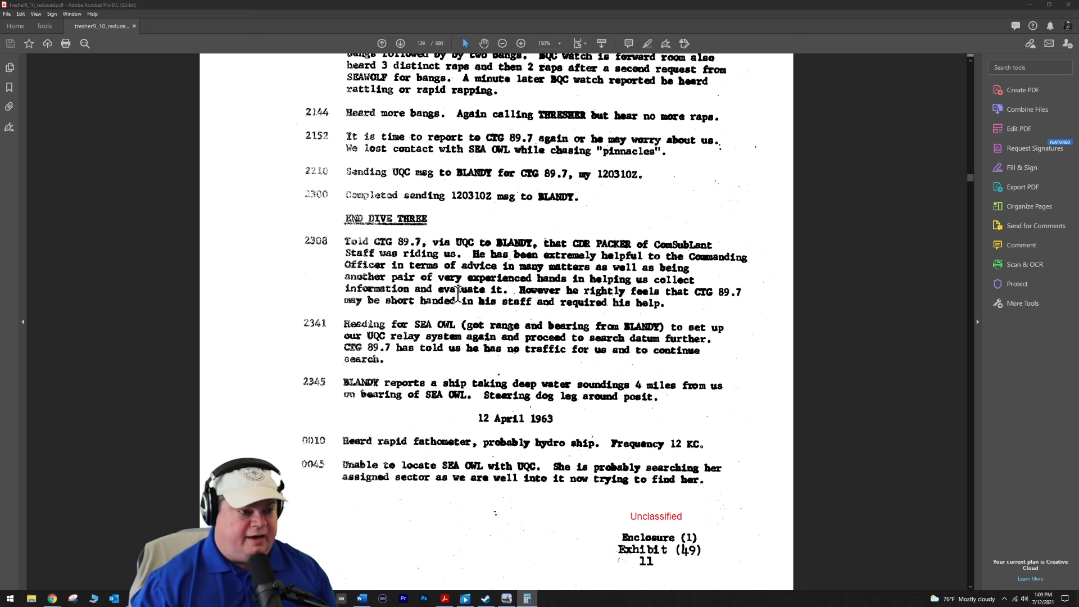
scroll(down, 3)
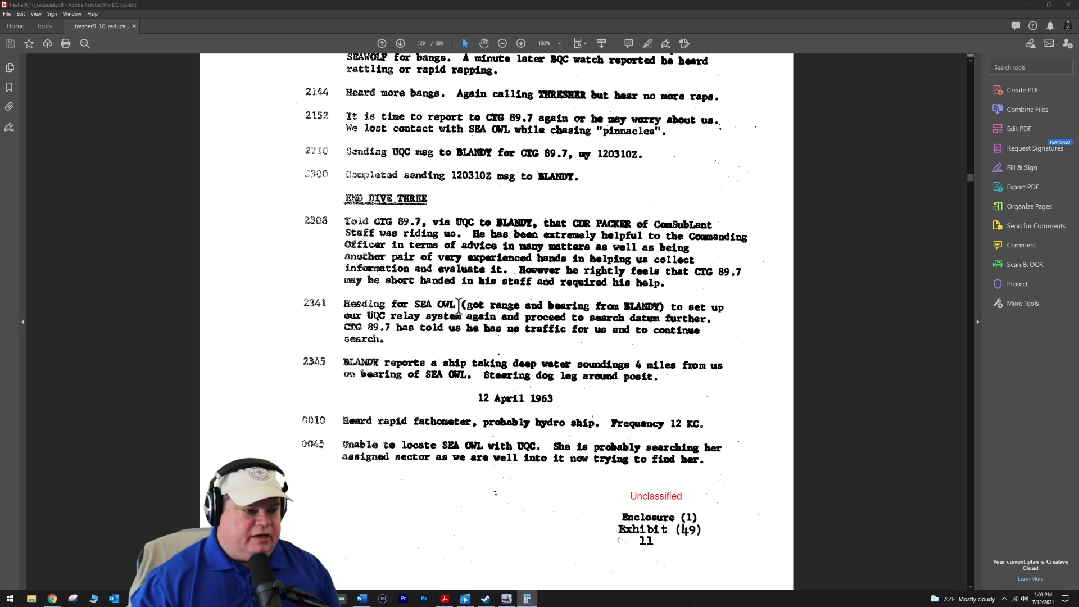
mouse_move(385, 227)
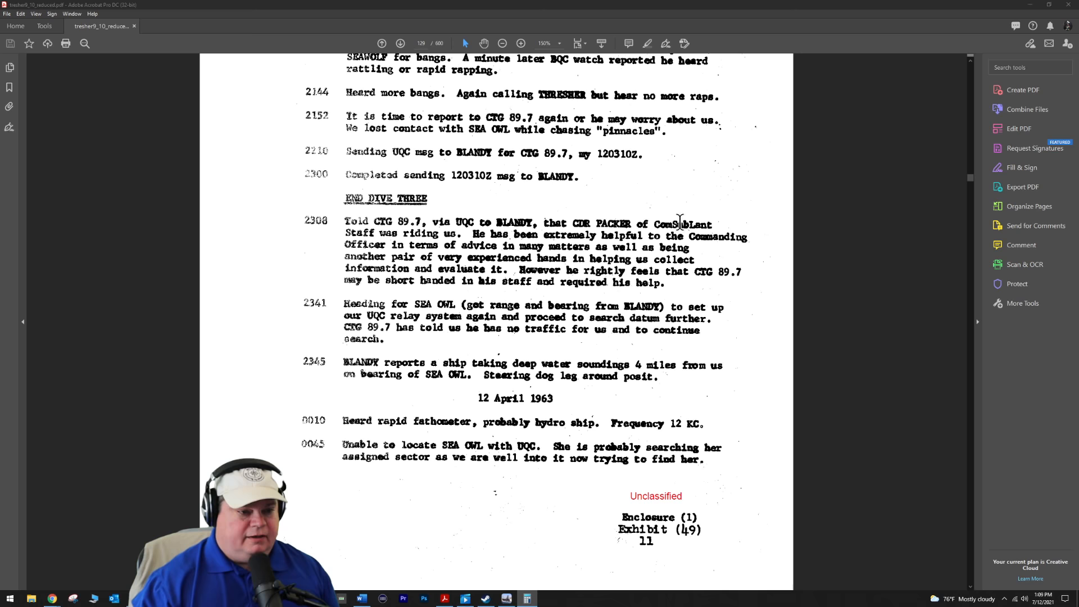
mouse_move(444, 248)
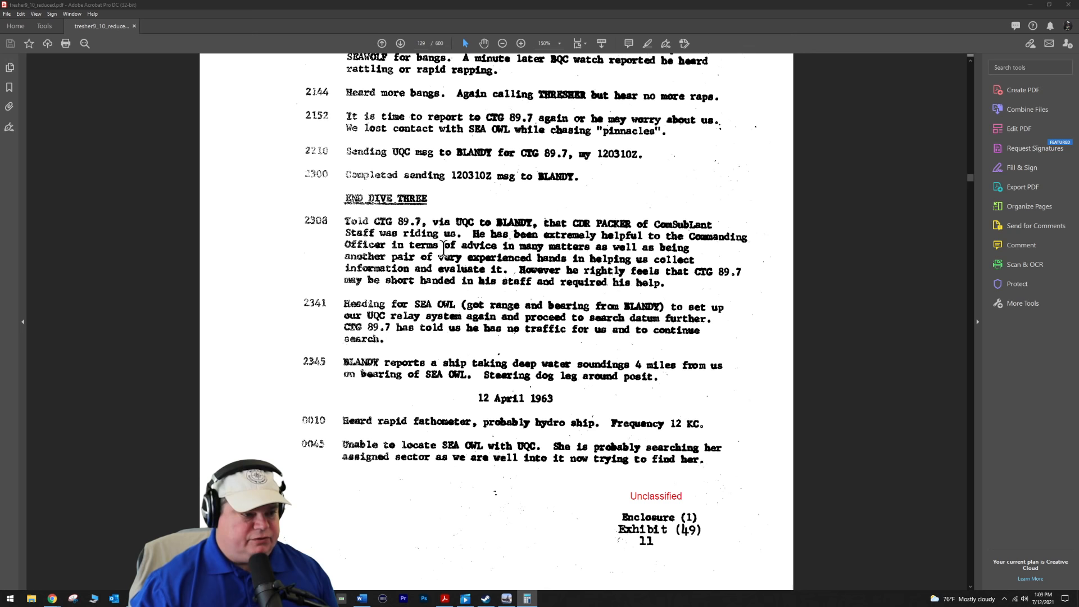
mouse_move(591, 270)
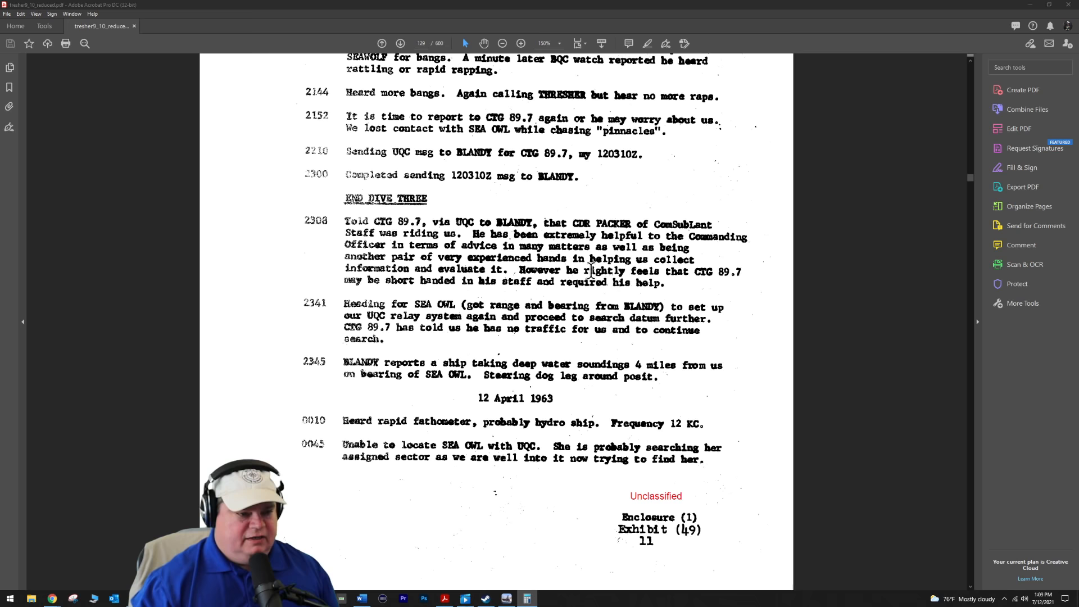
mouse_move(494, 309)
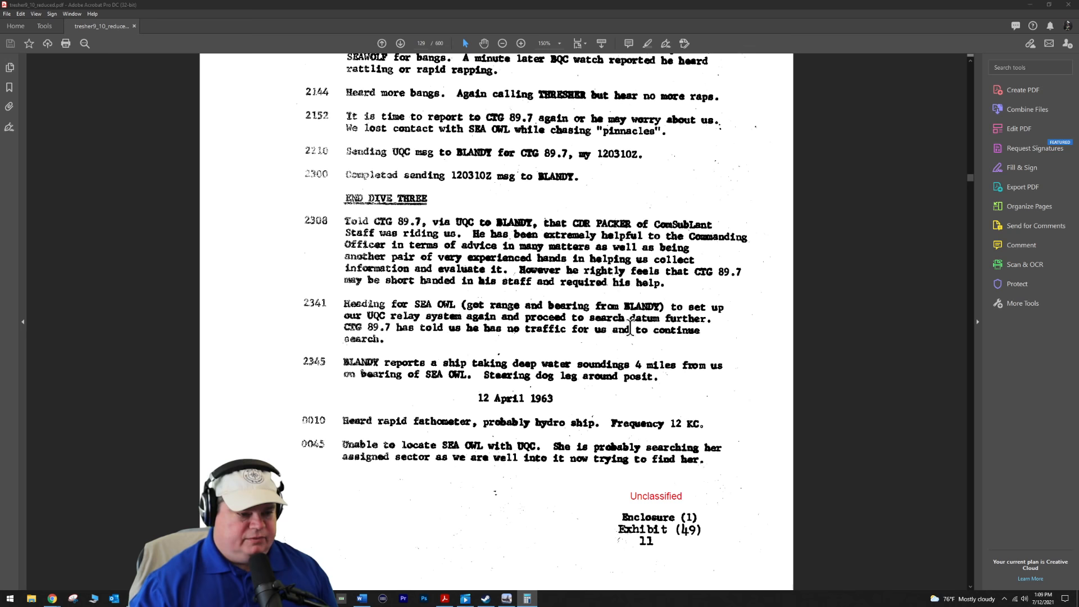
scroll(down, 3)
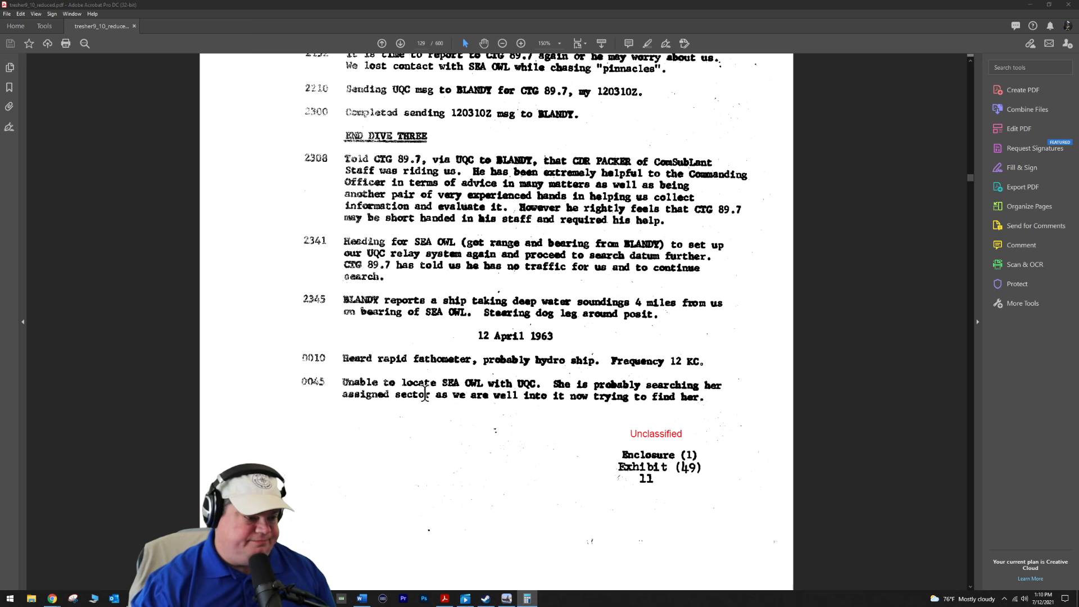
mouse_move(551, 367)
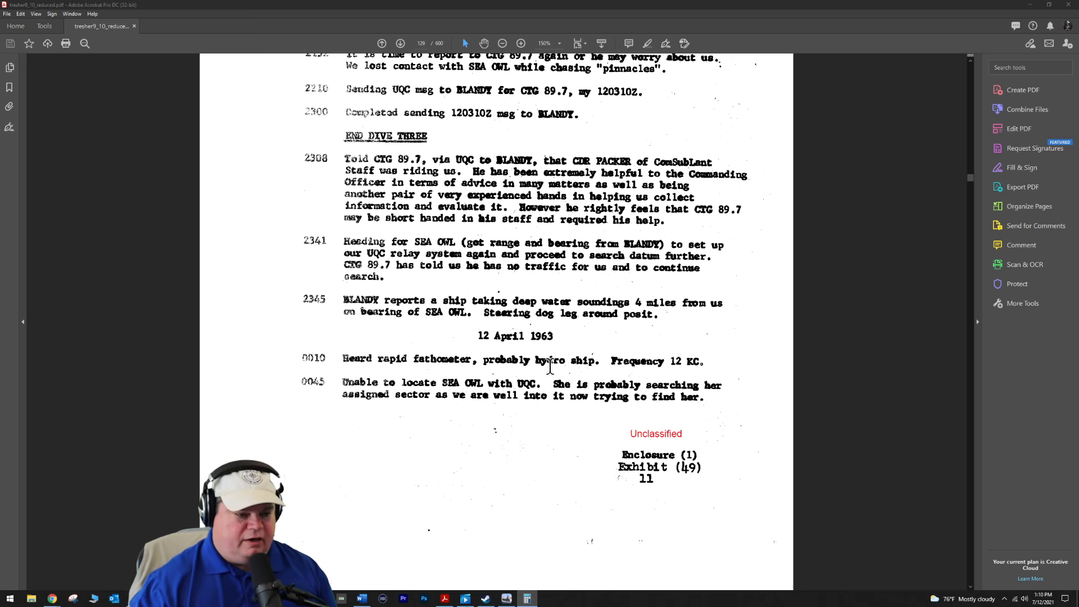
Read page 130 from the 0050 periscope-depth entry through END DIVE FOUR to END NARRATIVE.
double_click(675, 360)
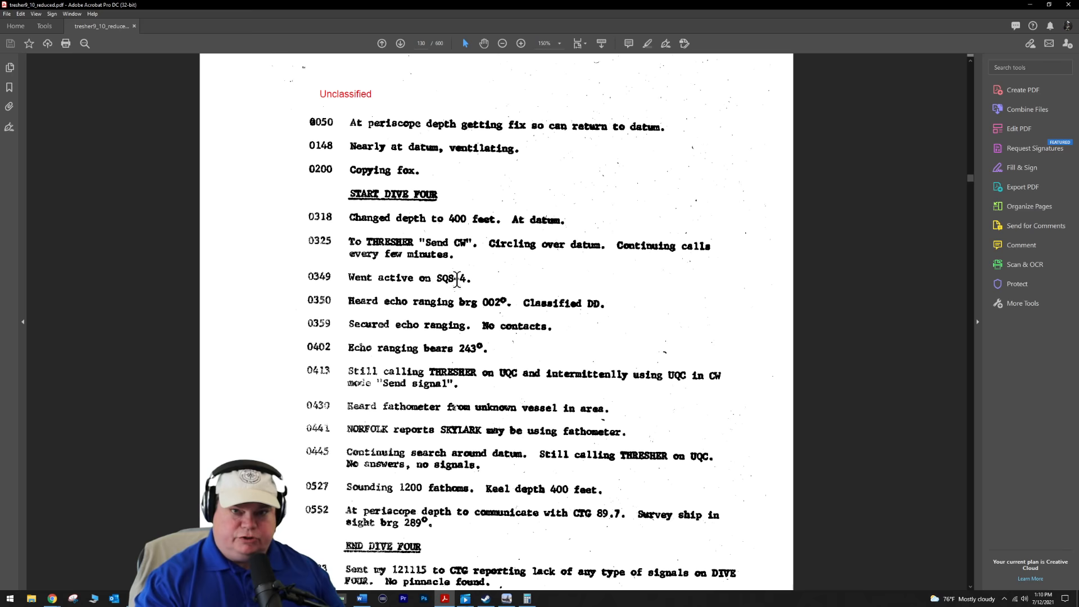
mouse_move(589, 309)
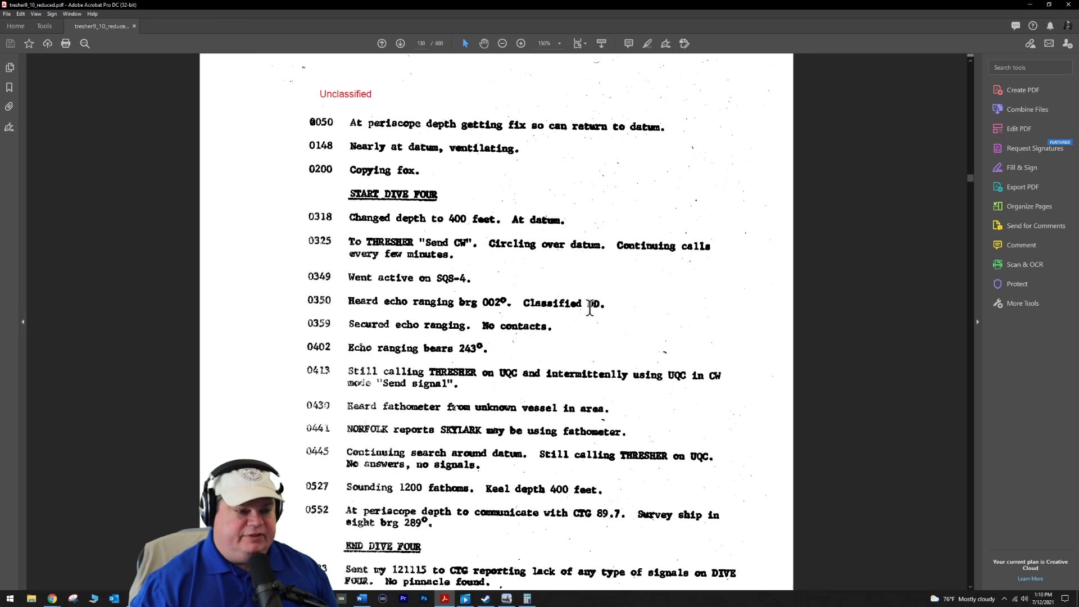
scroll(down, 3)
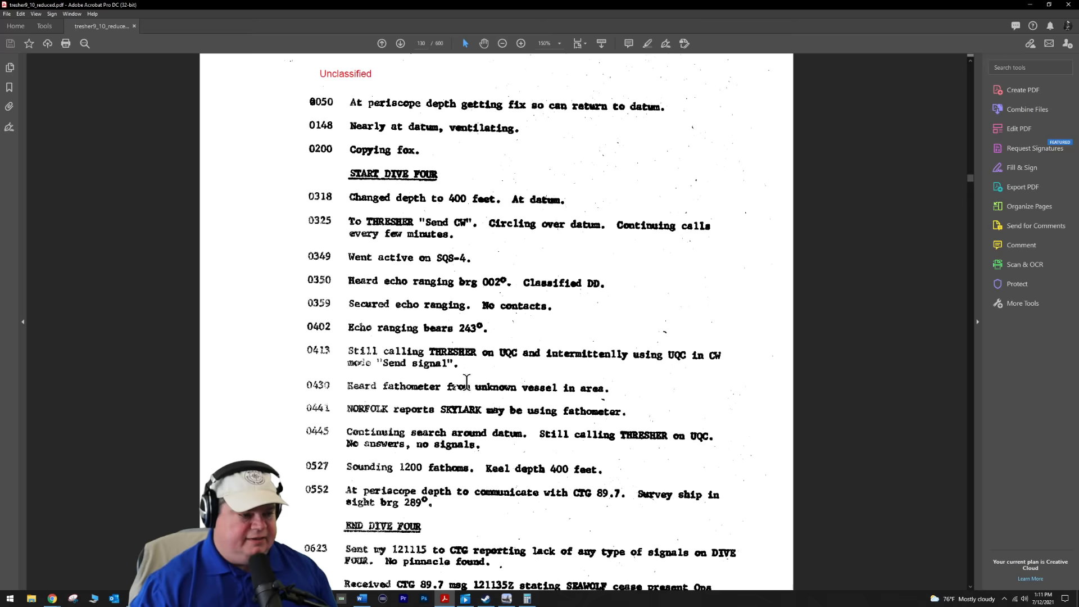
scroll(down, 3)
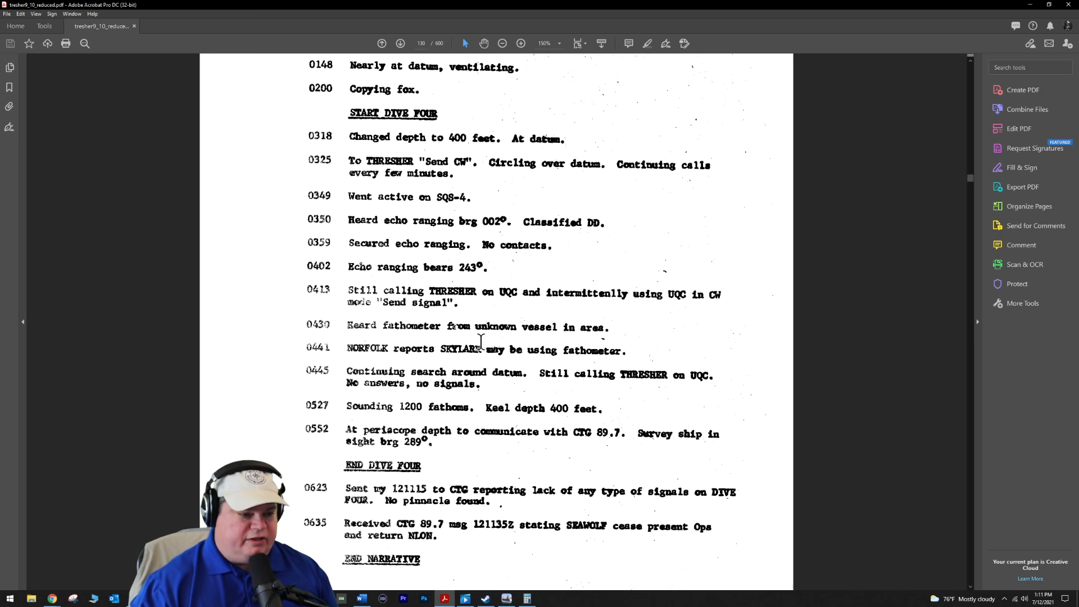
scroll(down, 3)
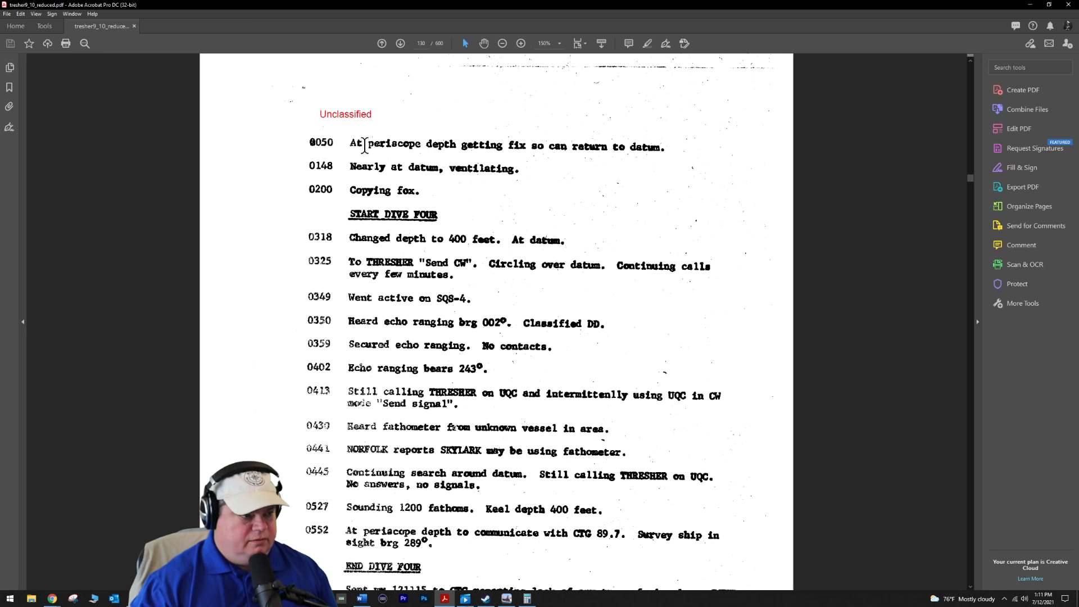
scroll(down, 3)
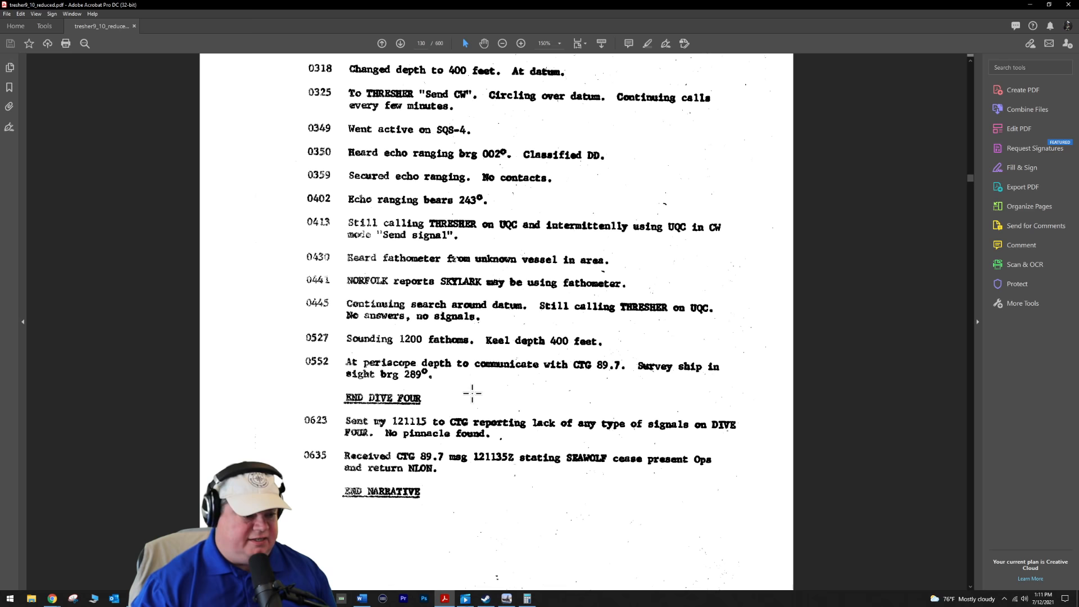
Move past the Exhibit (49) Enclosure footer to the Exhibit 50 THRESHER and SKYLARK position chart.
scroll(down, 3)
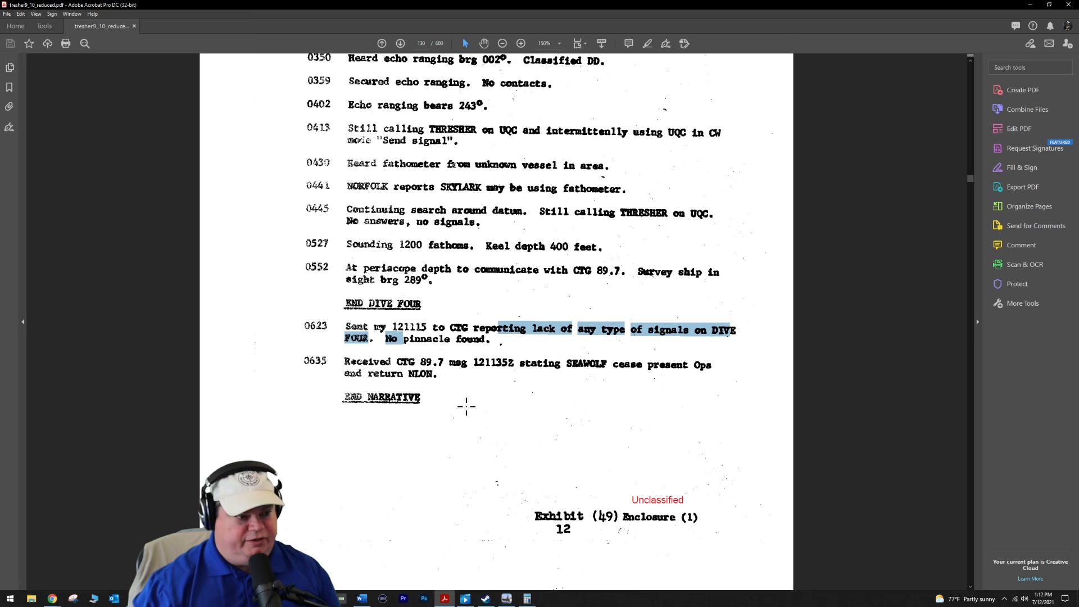
scroll(down, 3)
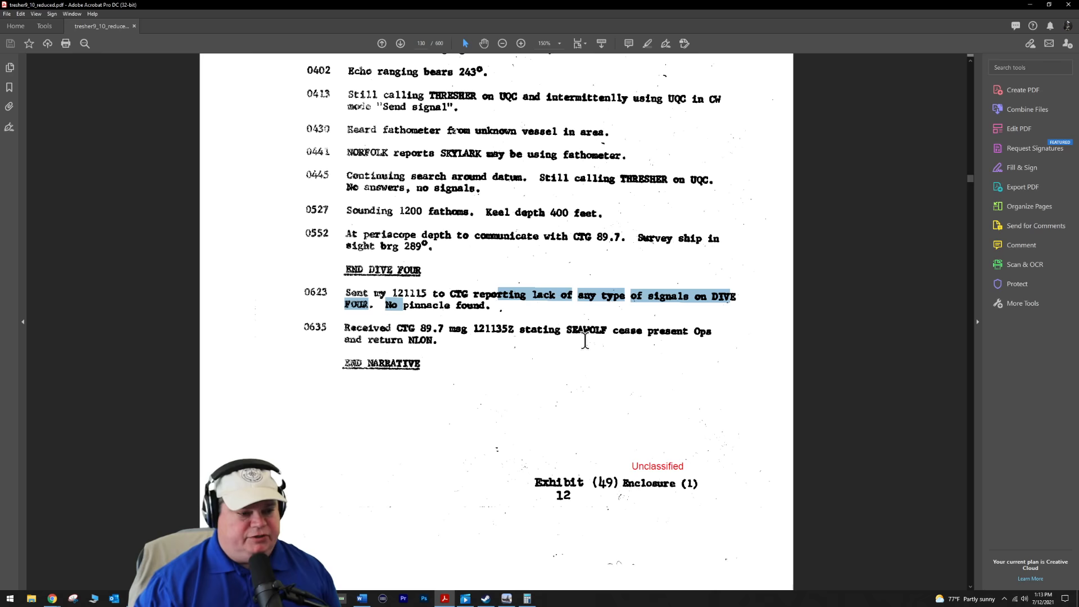
scroll(down, 3)
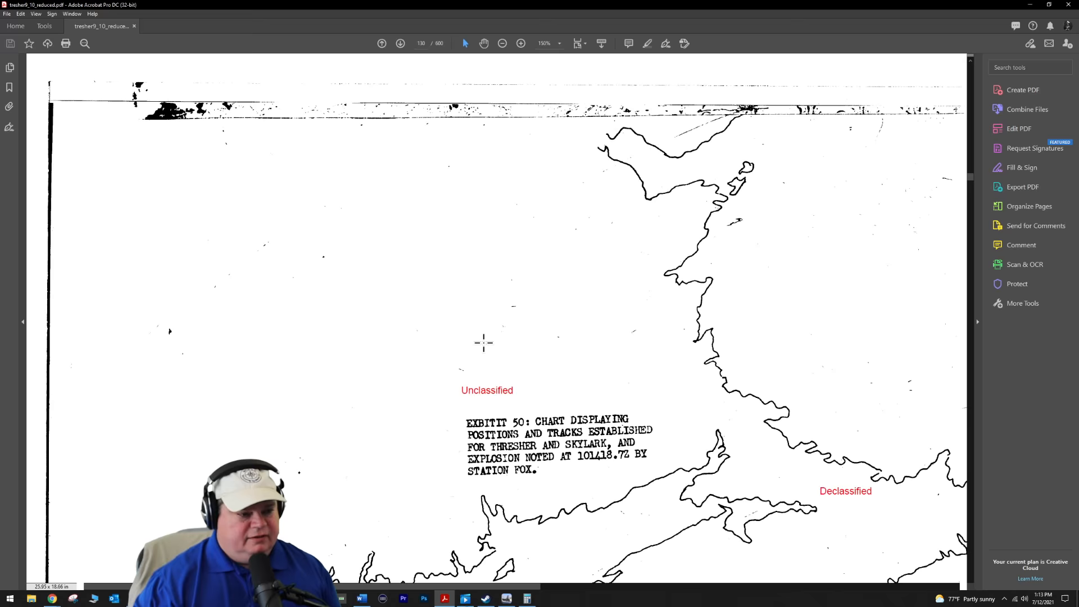
Survey the Exhibit 50 chart, then zoom out twice to about 78% to fit it all.
click(399, 43)
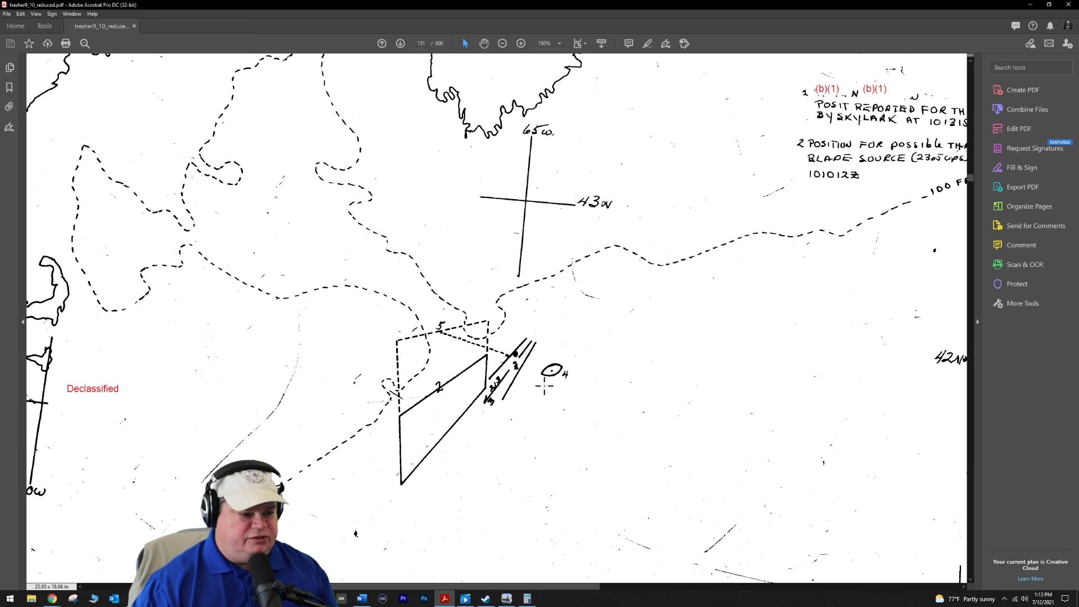
scroll(right, 3)
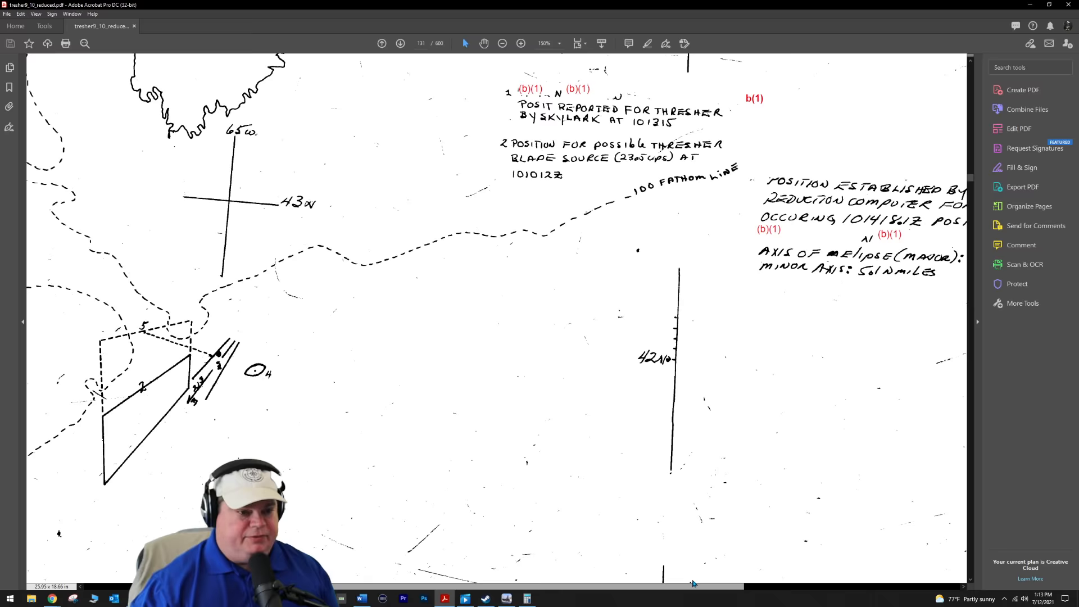
scroll(down, 3)
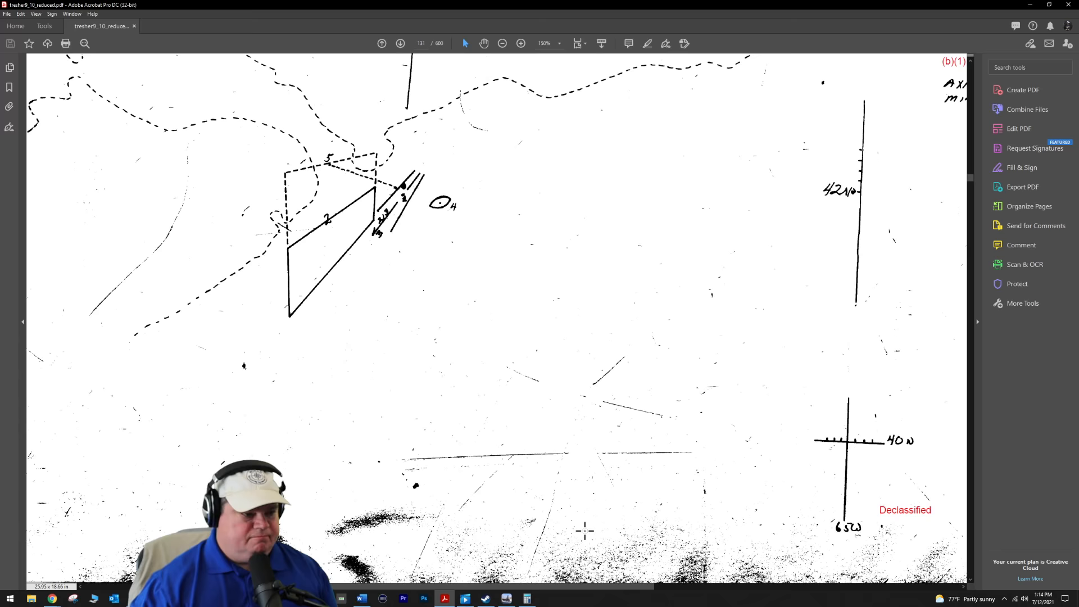
click(502, 43)
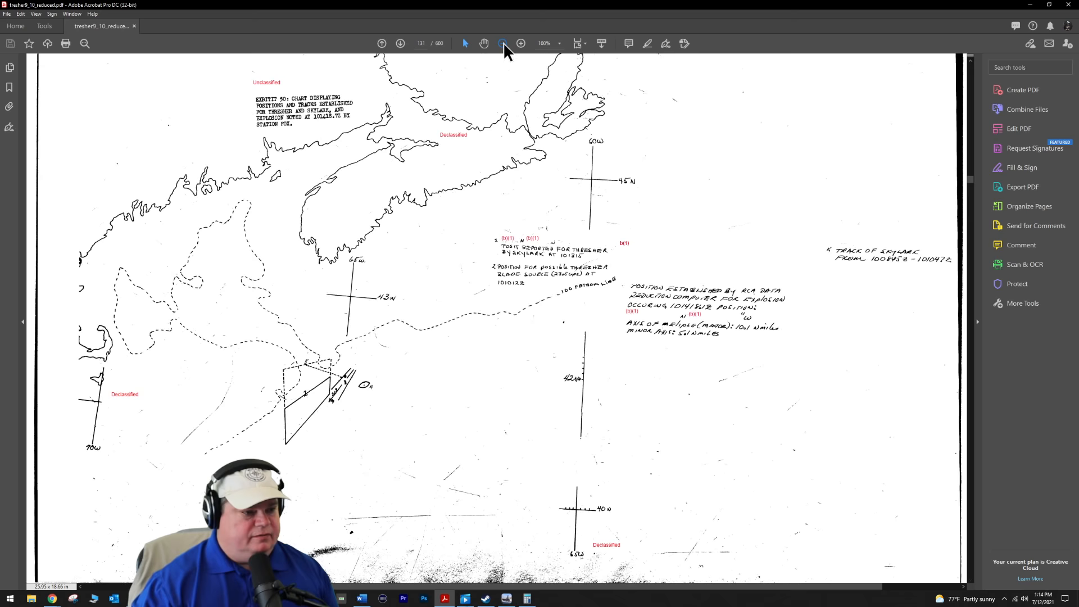
click(502, 43)
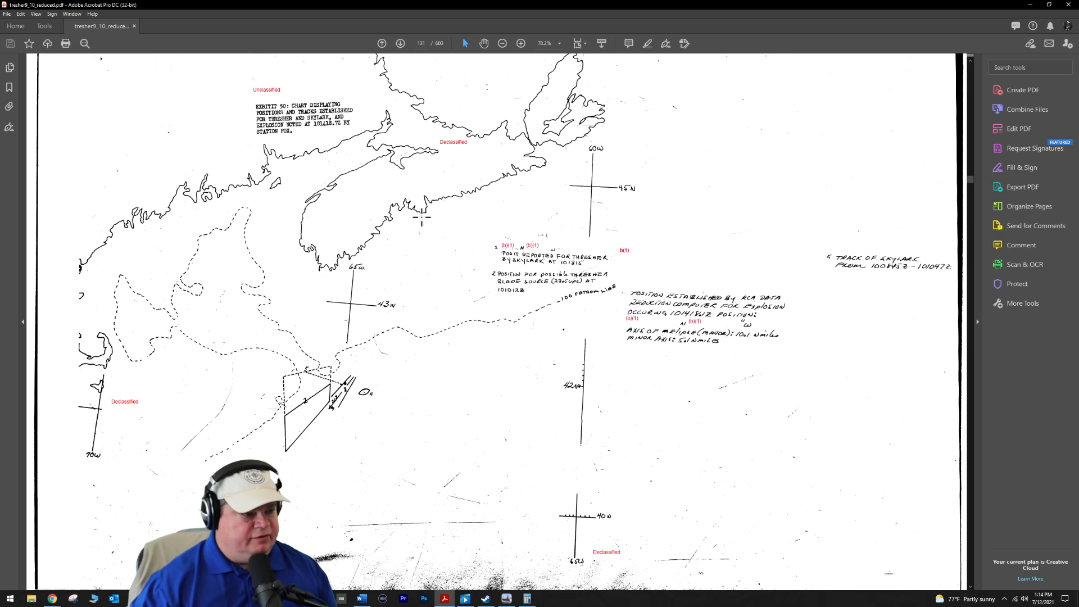